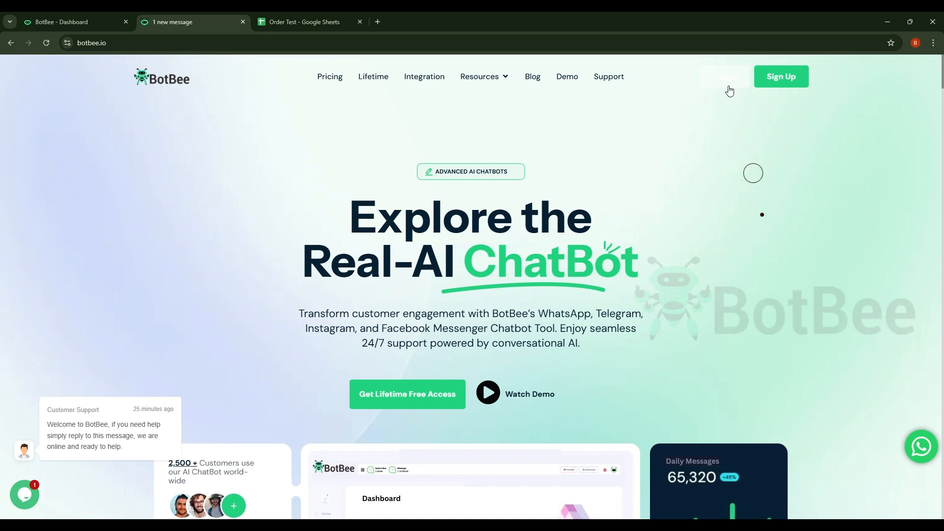
Step: Log in to BotBee and reach the Google Sheet integration settings from the sidebar
left_click(725, 76)
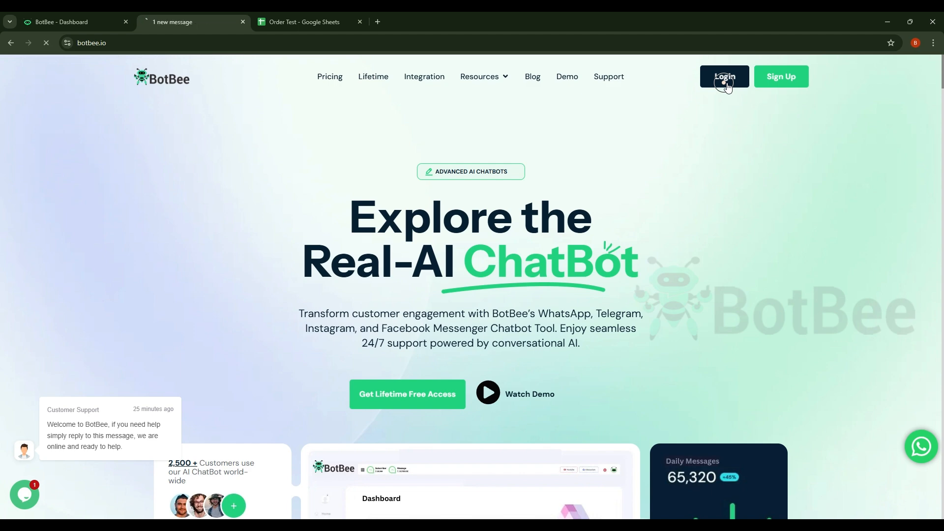
left_click(724, 77)
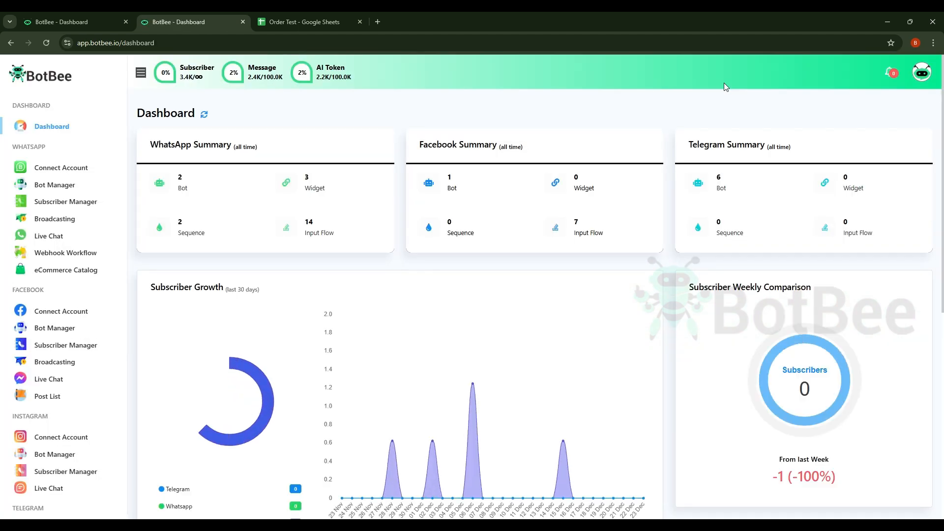
scroll("down", 3)
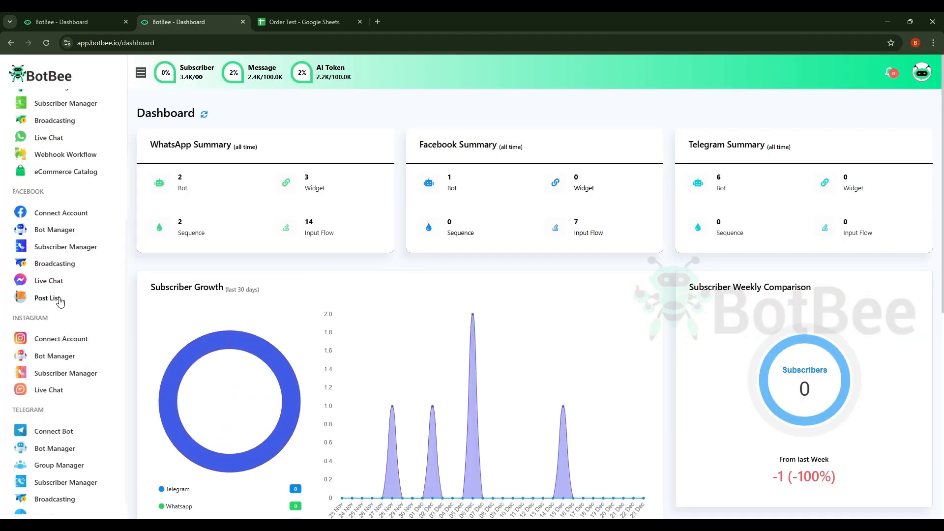
scroll("down", 3)
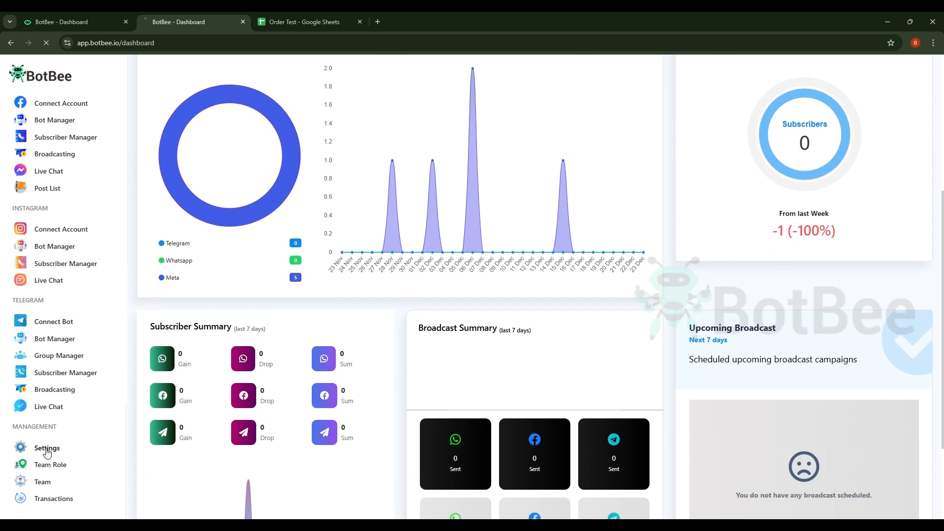
left_click(46, 448)
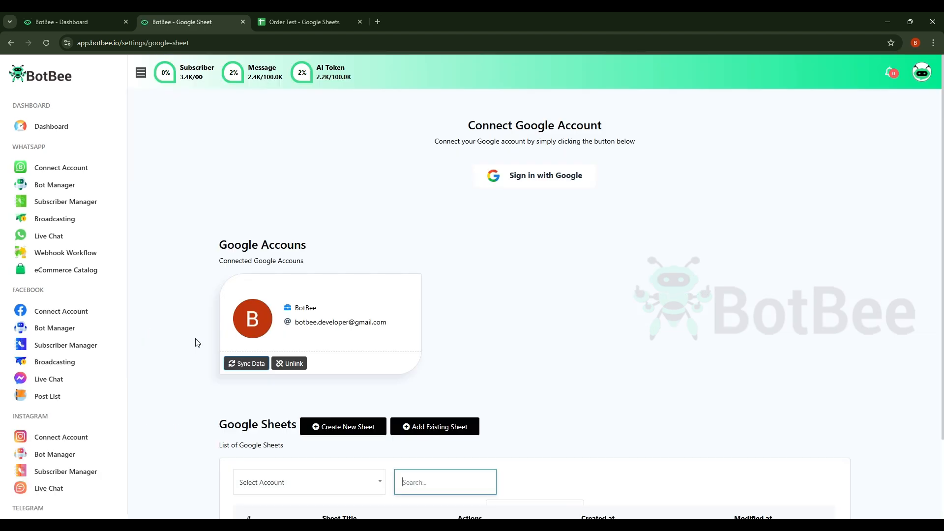
scroll("down", 3)
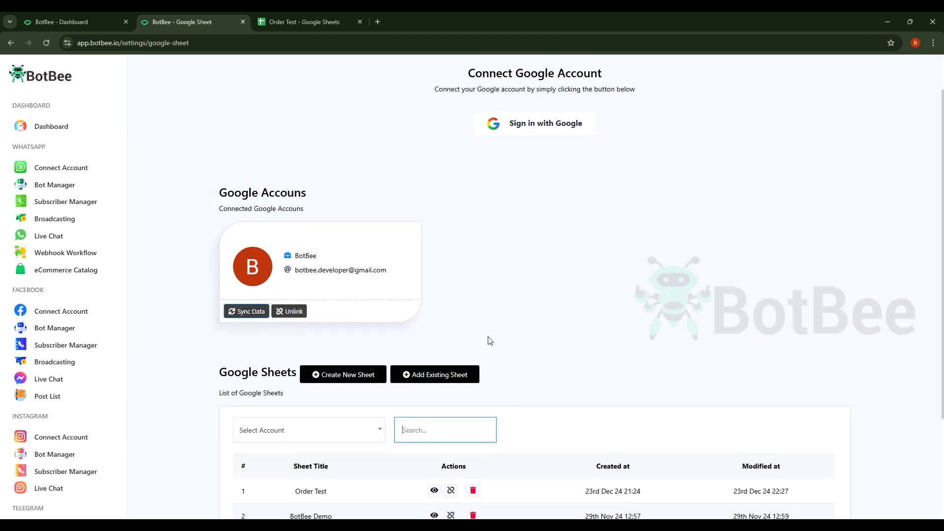
scroll("down", 3)
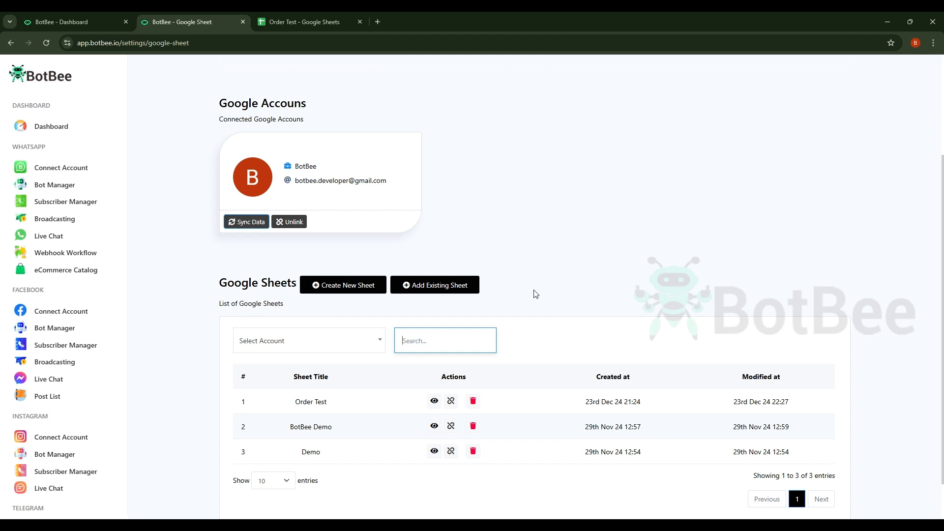
left_click(306, 22)
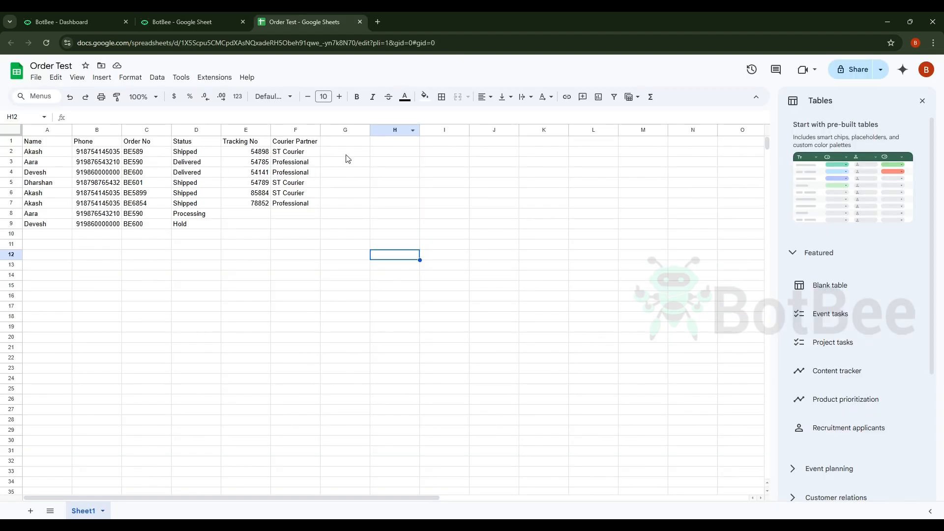
left_click(47, 141)
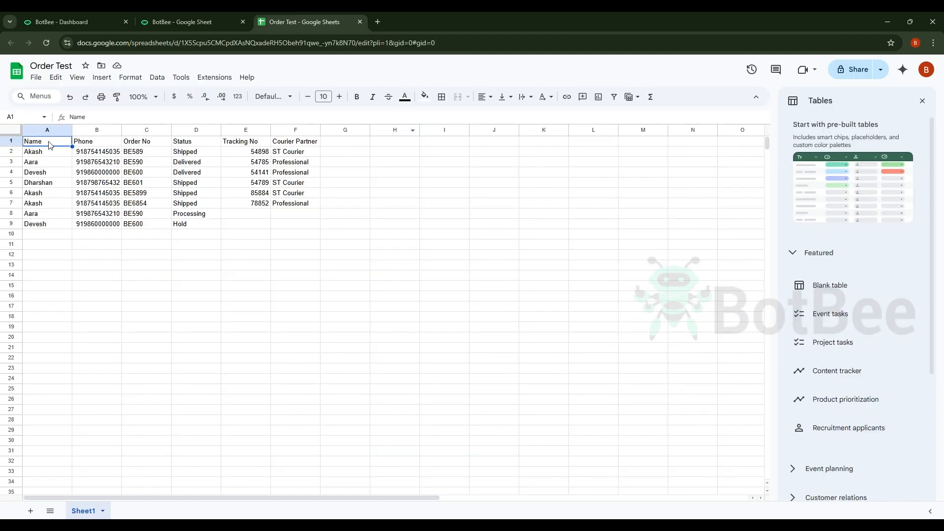
left_click(196, 140)
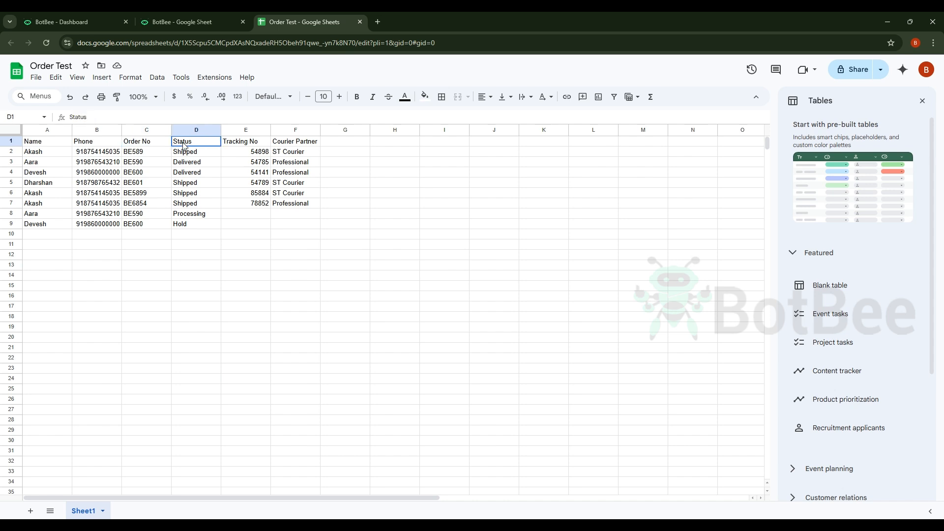
left_click(295, 141)
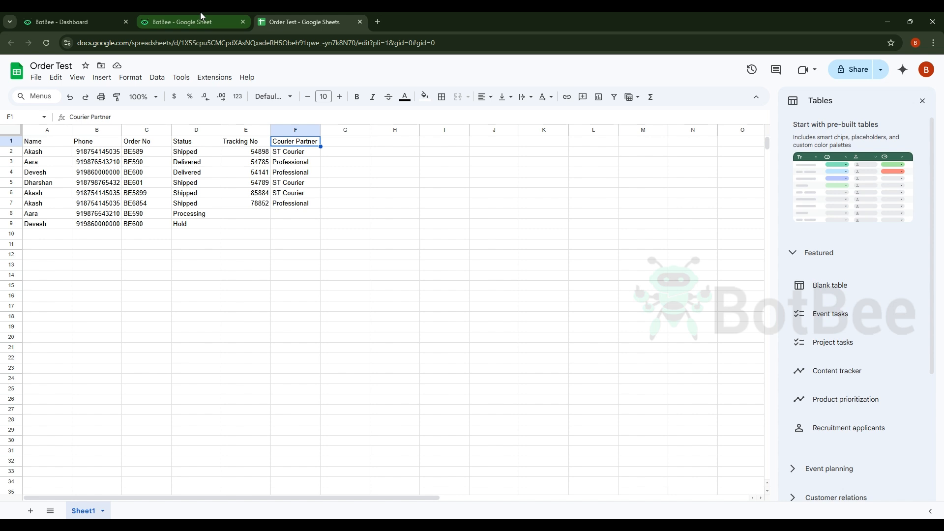
left_click(193, 22)
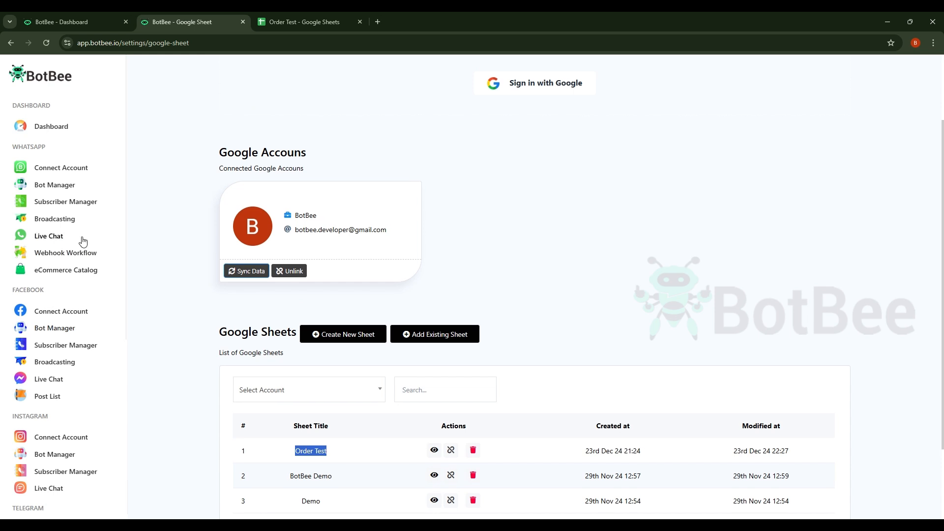
mouse_move(81, 226)
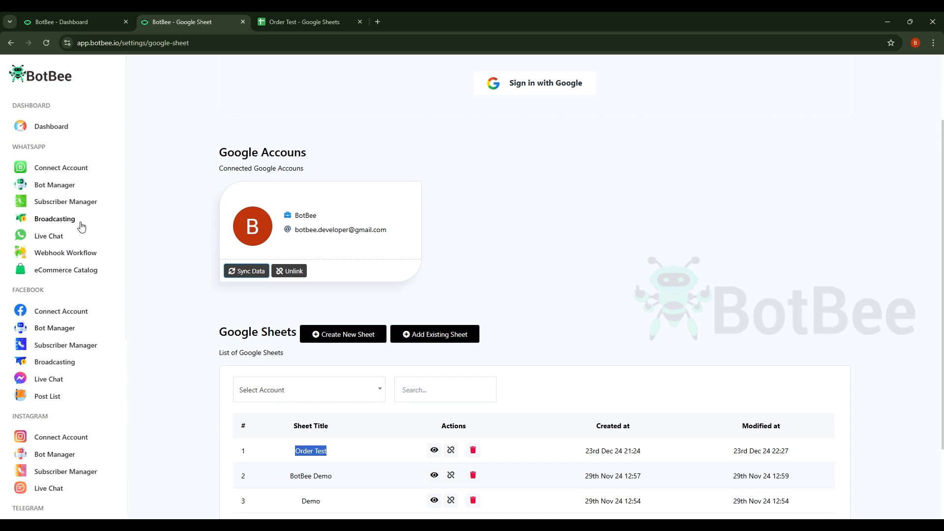
Step: Reach the WhatsApp subscriber custom fields list via Subscriber Manager's Manage menu
left_click(66, 201)
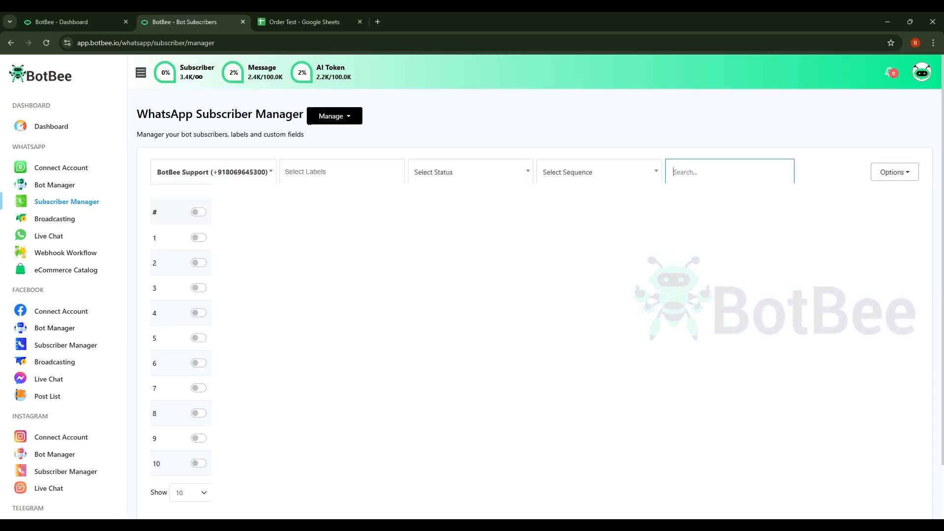
left_click(333, 116)
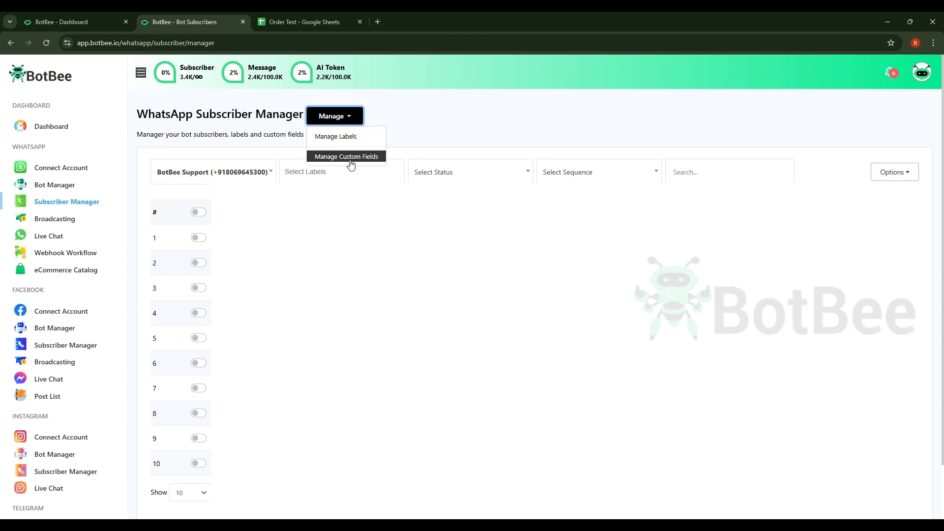
left_click(346, 156)
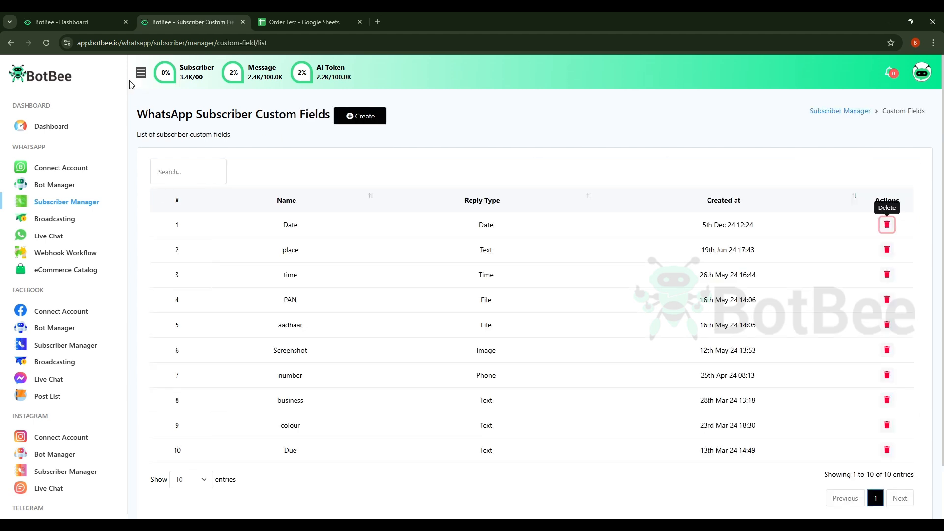
mouse_move(537, 372)
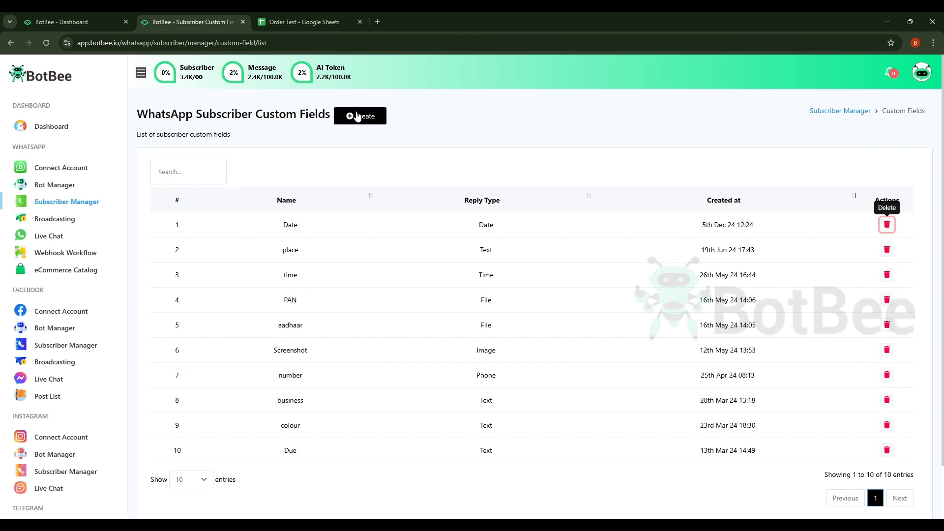
Step: Create Name, Phone and Order No custom fields with Text reply type, checking the Order Test sheet columns
left_click(360, 116)
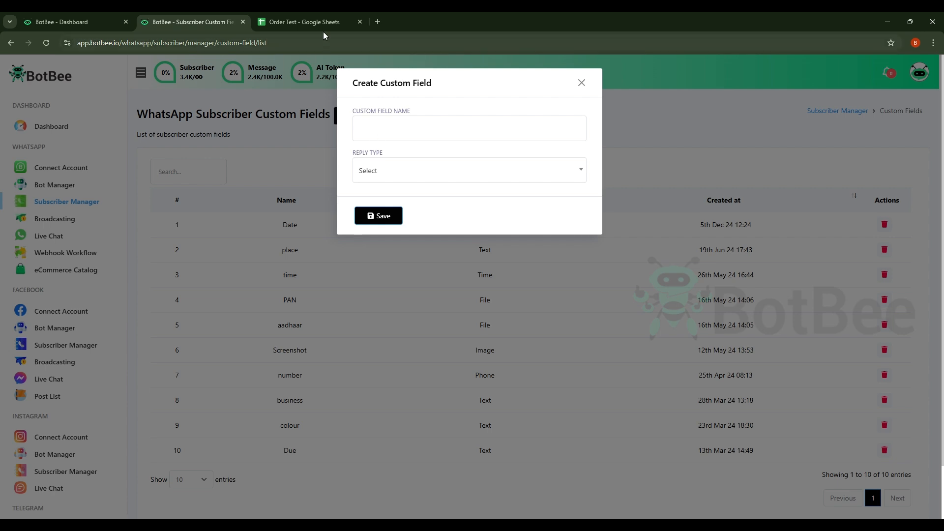
left_click(304, 22)
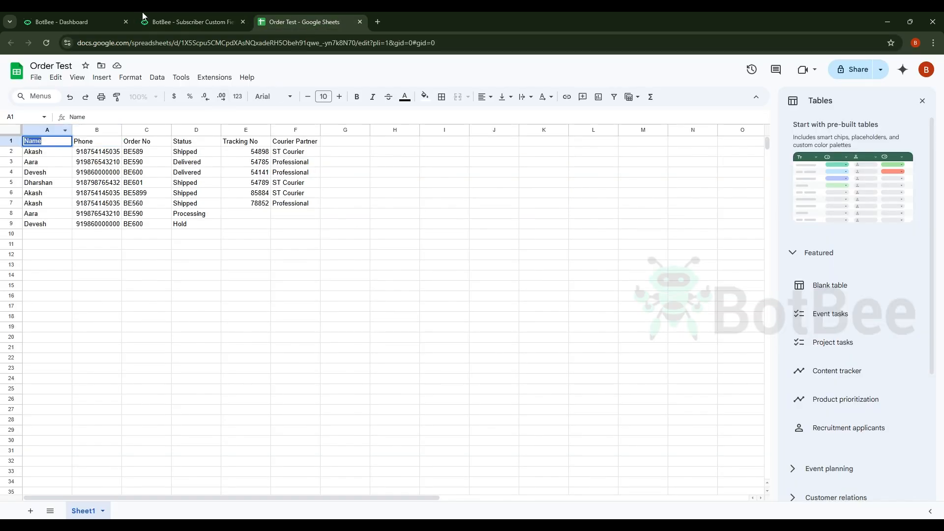
left_click(192, 21)
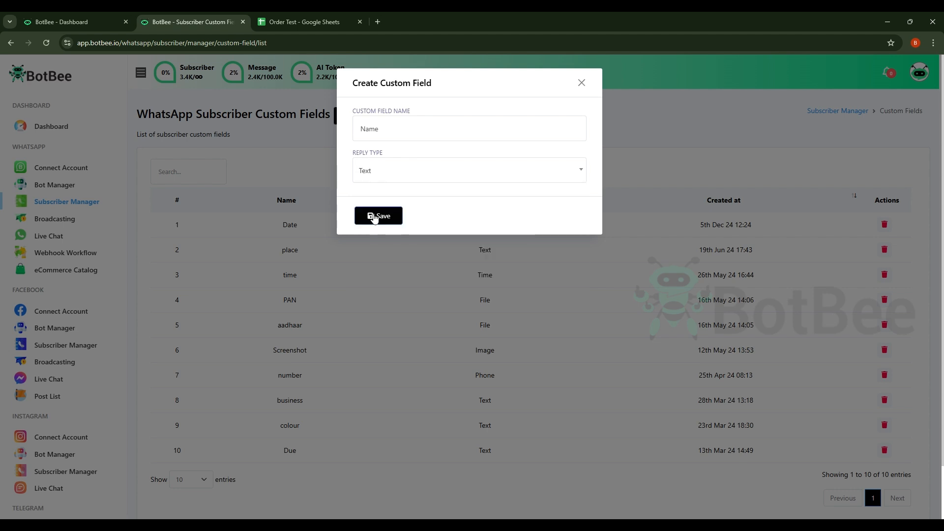
left_click(304, 21)
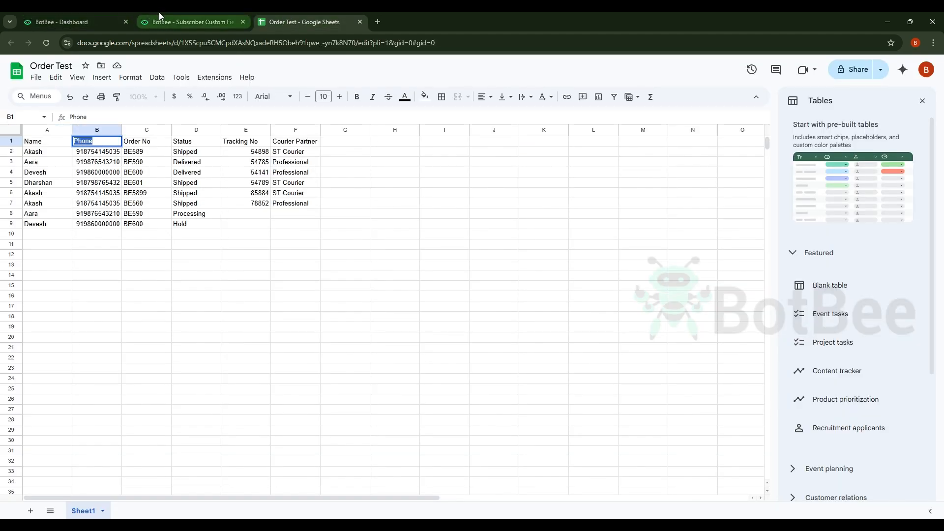
left_click(192, 21)
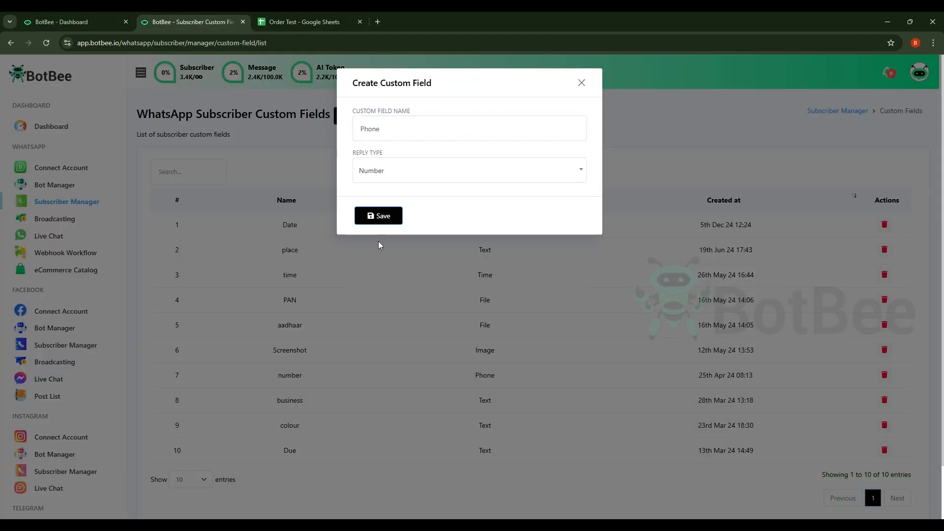
left_click(304, 22)
type("Order No")
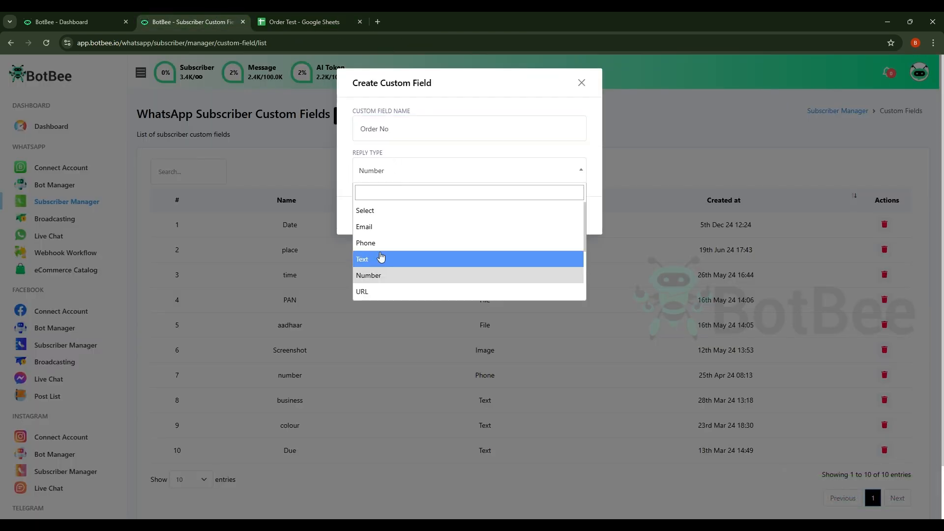
left_click(362, 258)
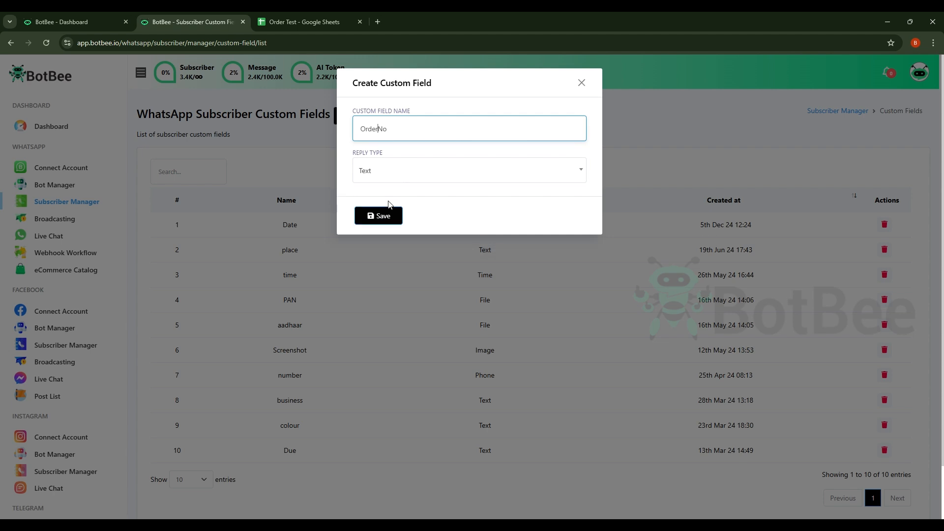
left_click(304, 21)
type("Status")
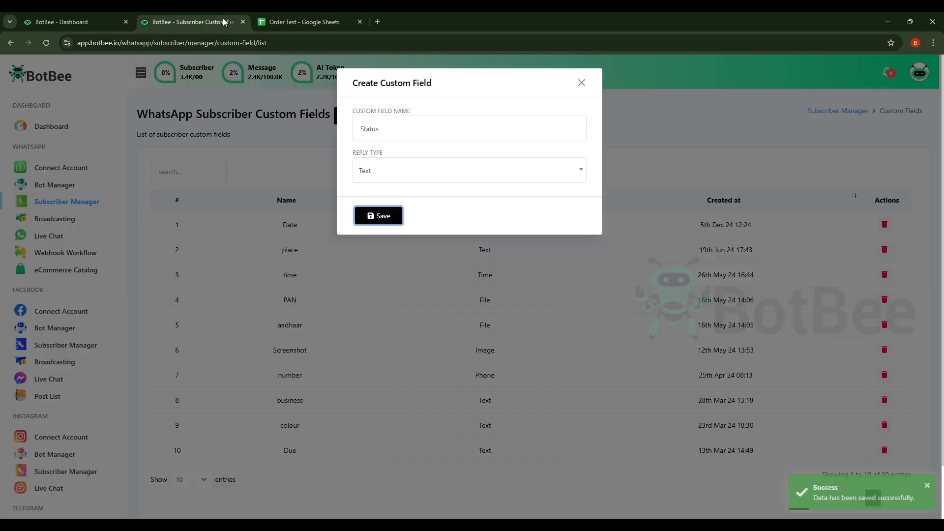
Step: Add TrackingNo and CourierPartner text custom fields and save each
type("TrackingNo")
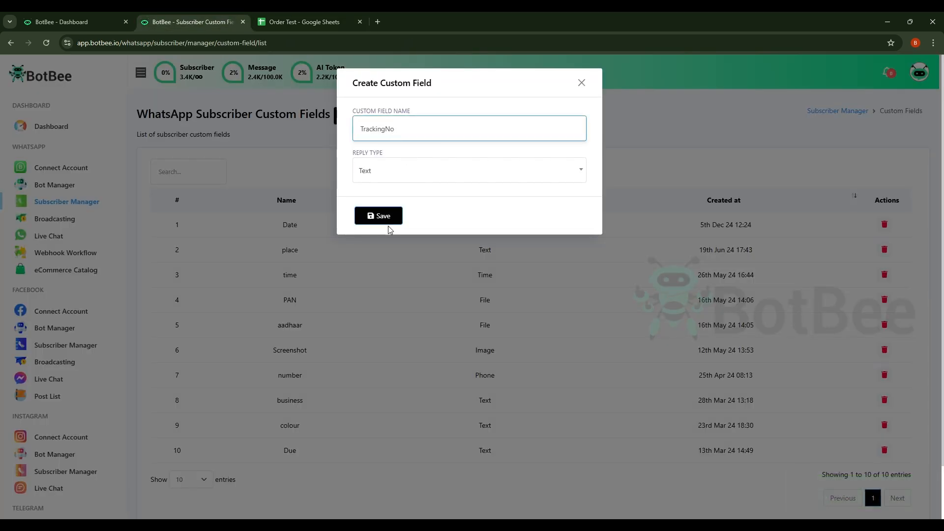
left_click(378, 215)
type("CourierPartner")
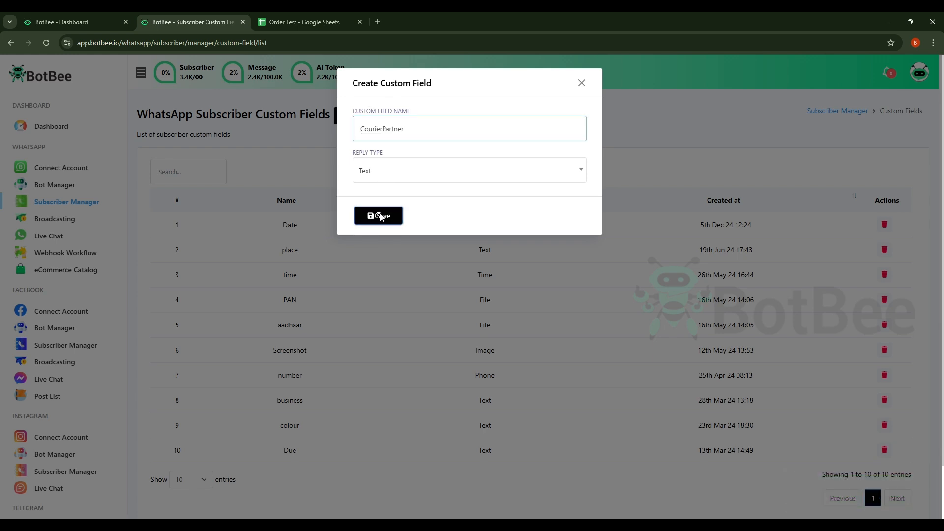
left_click(377, 215)
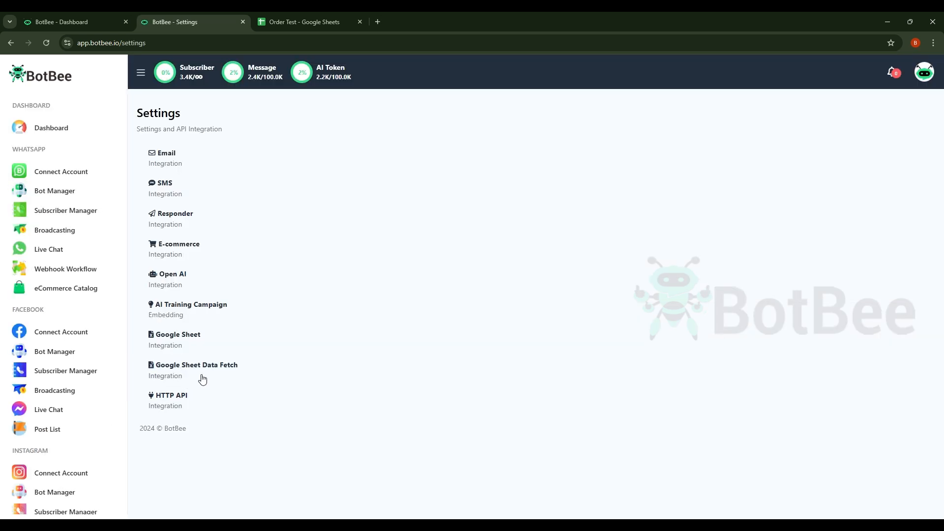
Step: Show the Google Sheet Data Fetch campaign options for WhatsApp, Facebook, Instagram and Telegram
left_click(196, 370)
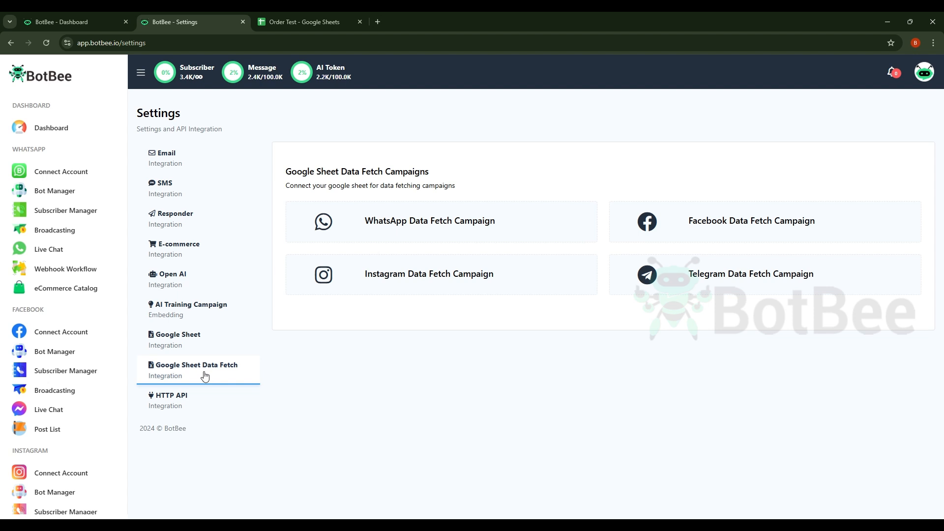
mouse_move(357, 352)
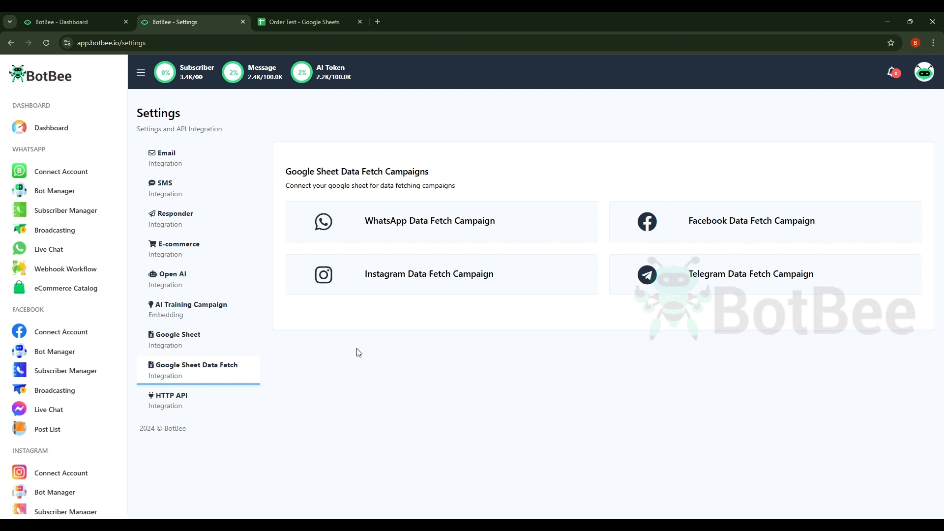
Step: Start a WhatsApp data fetch connection named 'order' sourced from the Order Test [Sheet1] sheet
left_click(430, 220)
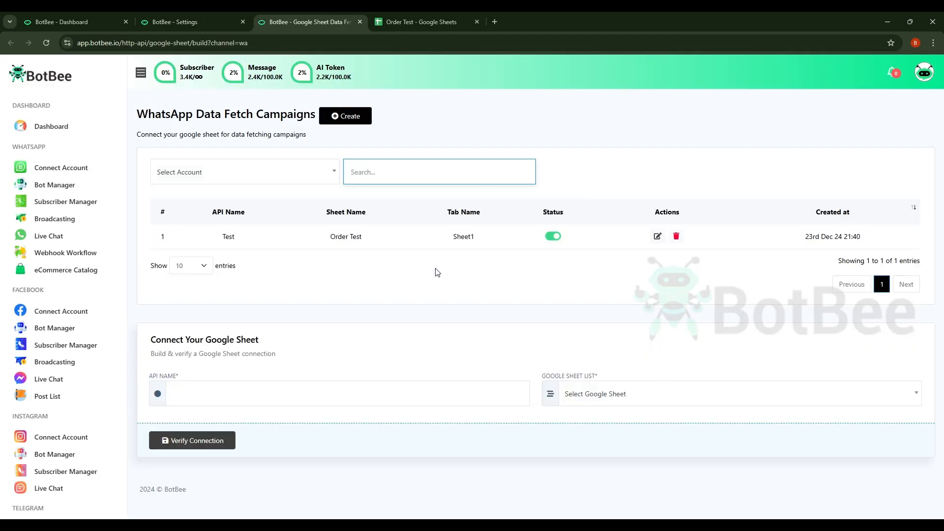
left_click(347, 394)
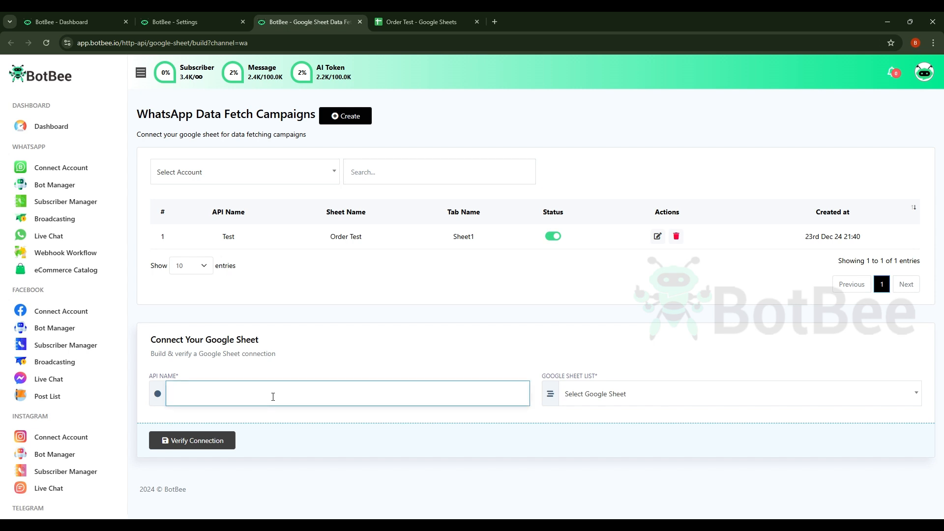
type("orde")
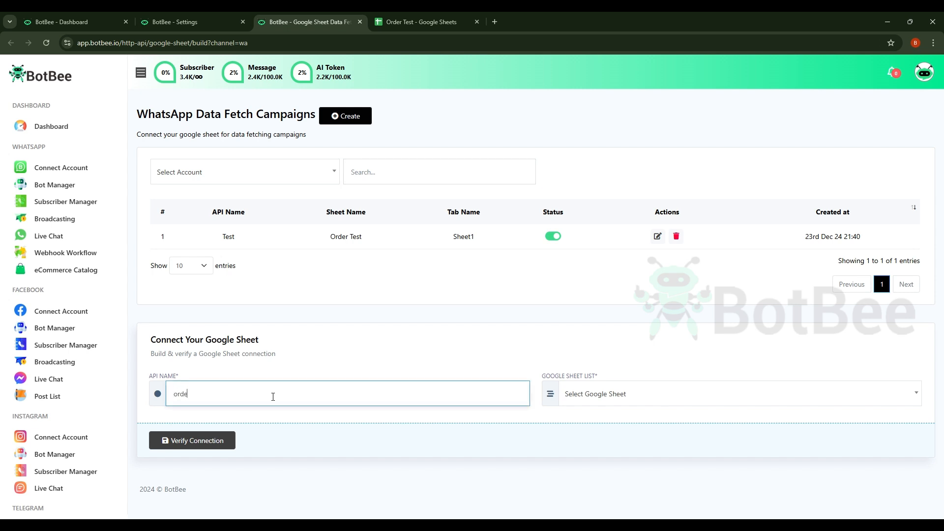
left_click(731, 393)
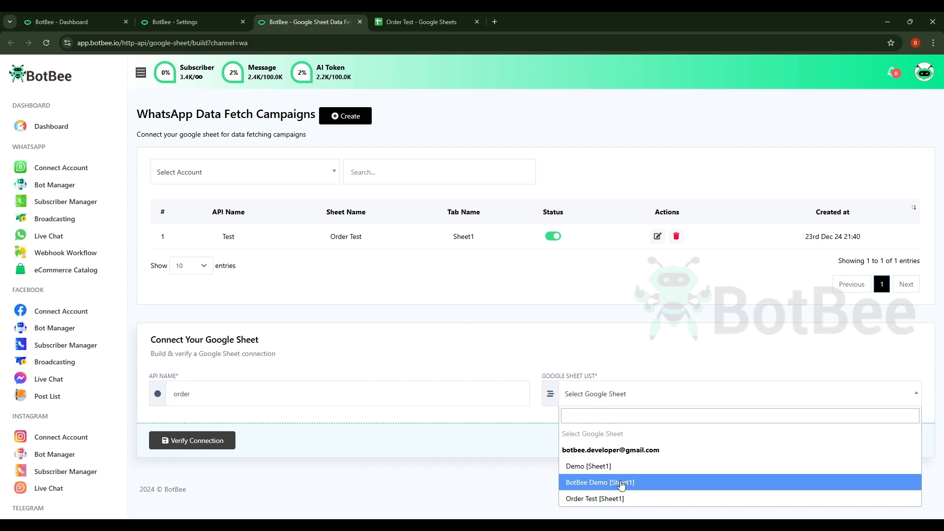
left_click(594, 499)
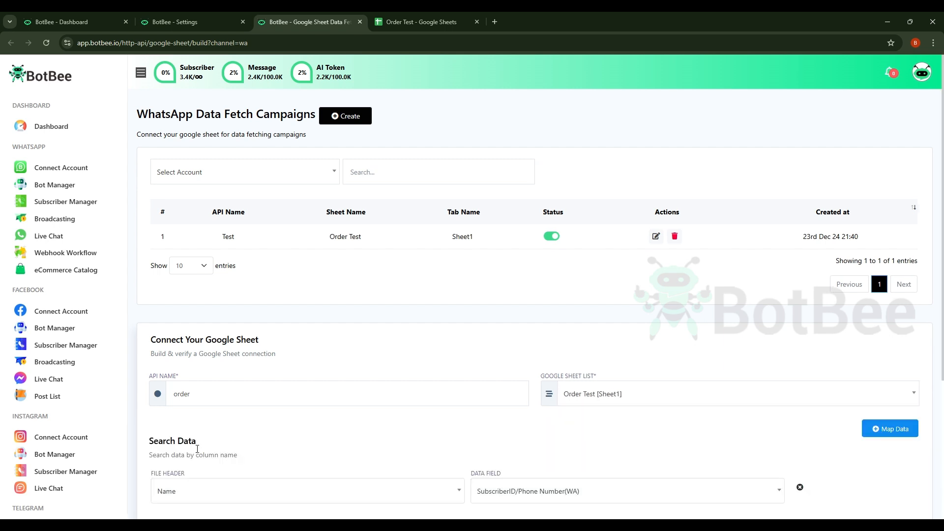
Step: Search the sheet by Phone and Order No, and map the Name column to its custom field
scroll("down", 3)
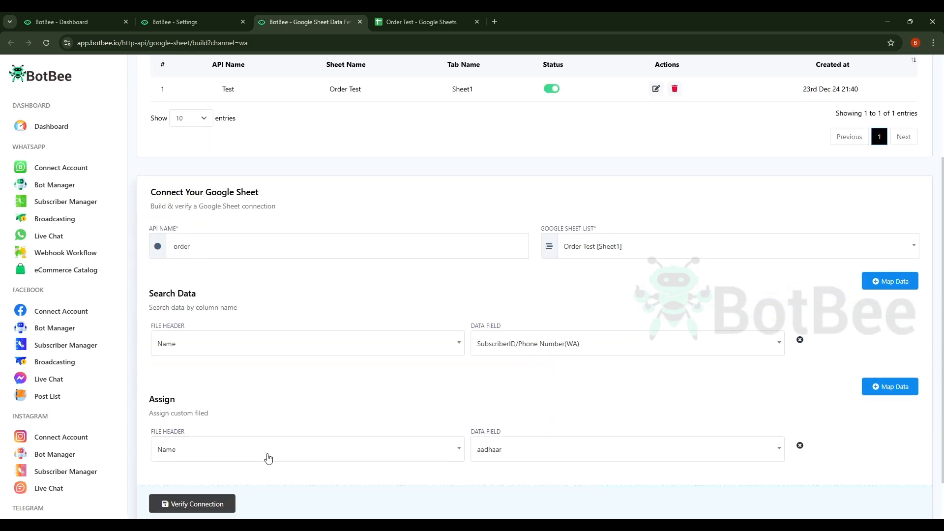
left_click_drag(149, 293, 237, 310)
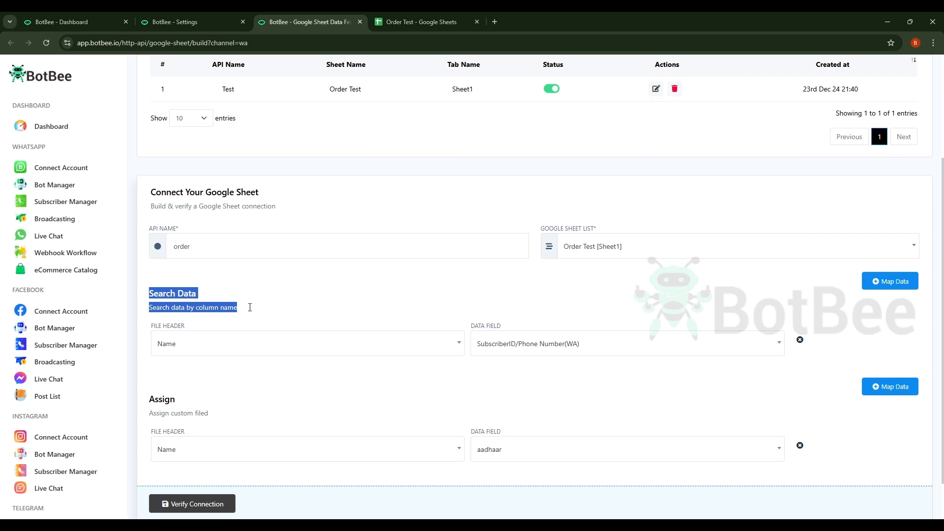
left_click(307, 343)
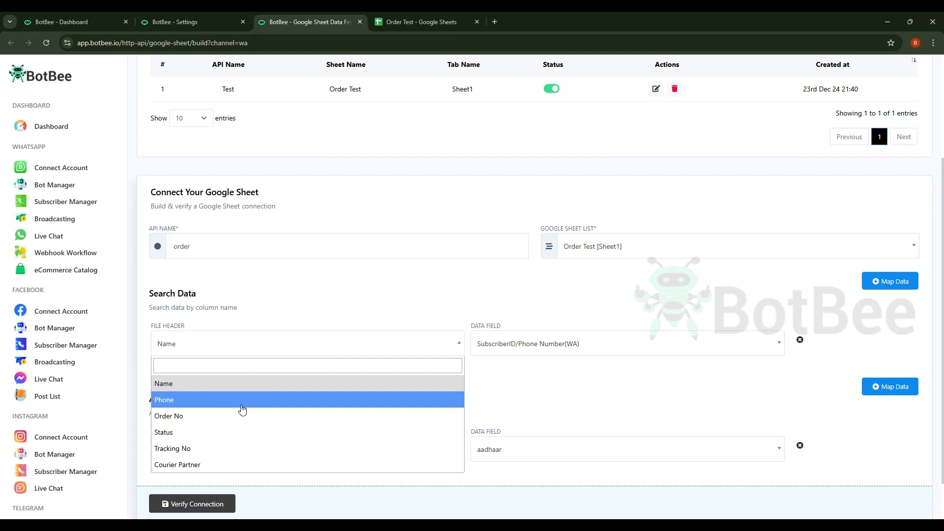
left_click(165, 399)
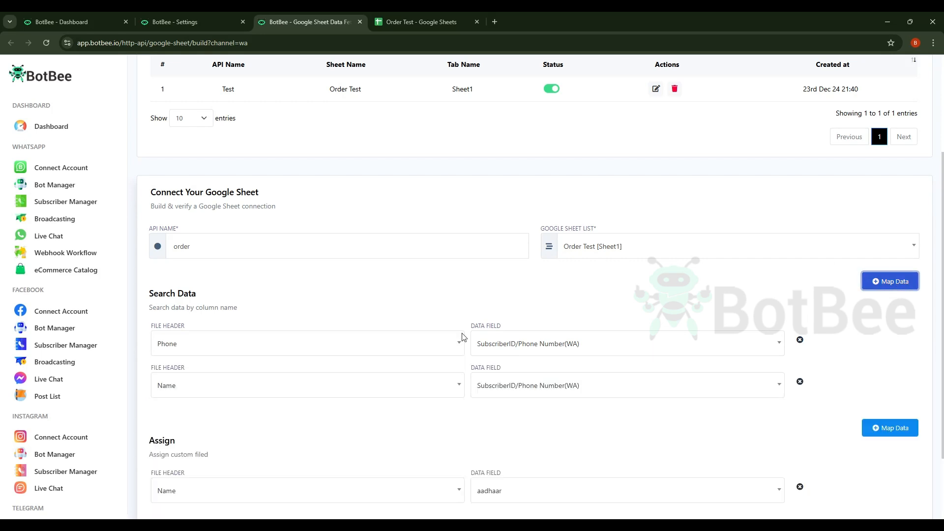
left_click(307, 385)
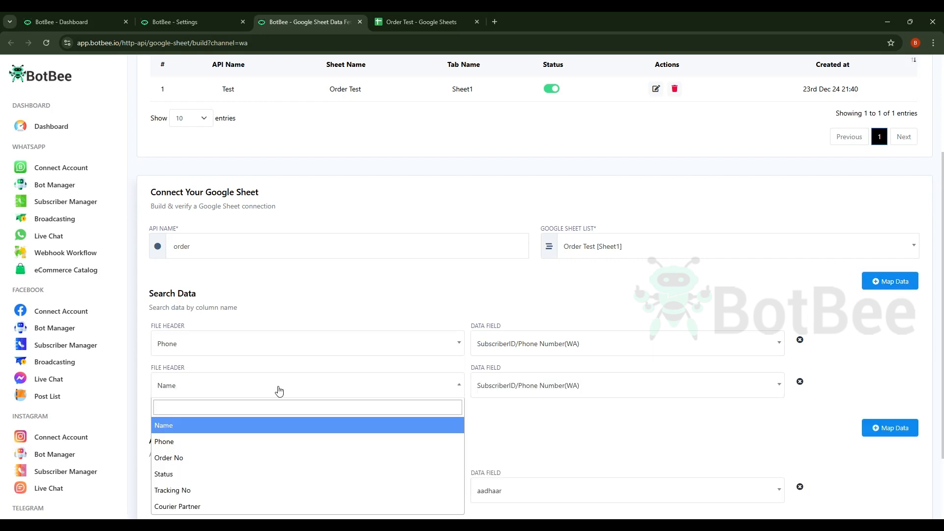
mouse_move(243, 458)
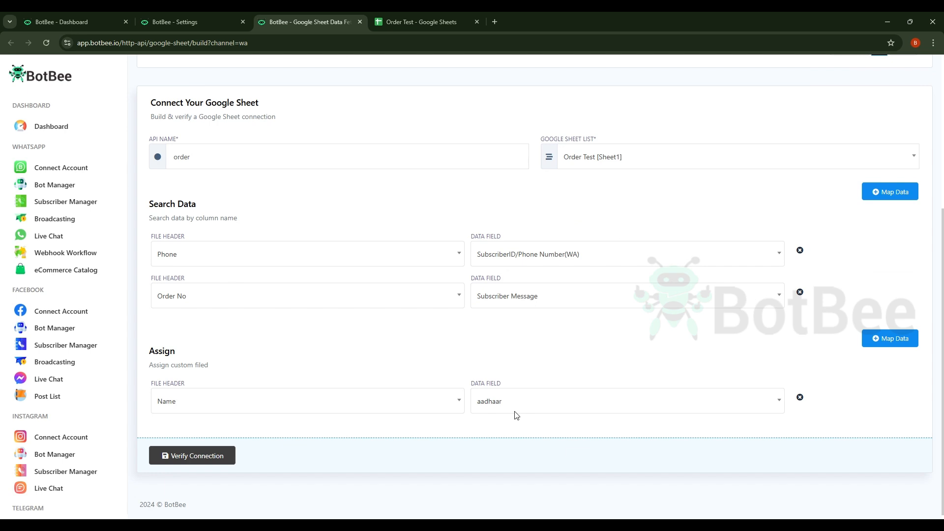
left_click(626, 296)
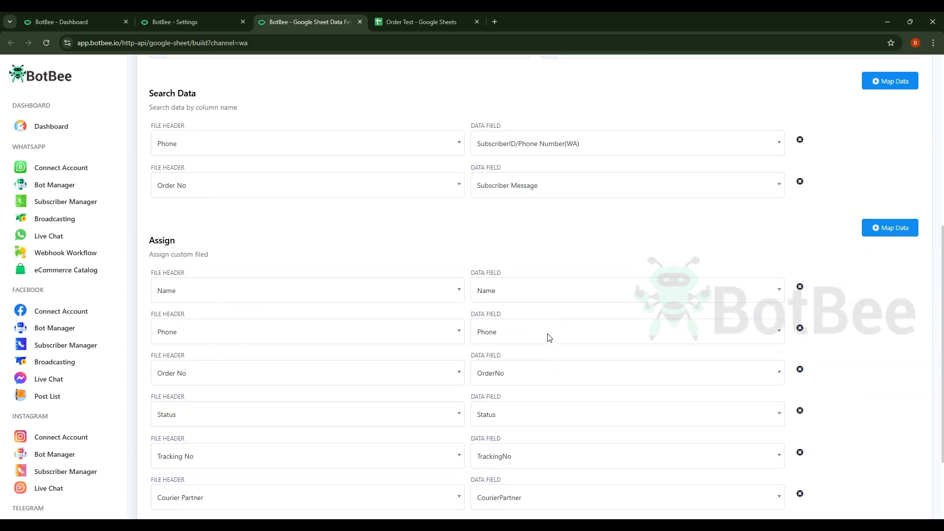
Step: Verify and save the order connection so it appears beside Test in the campaign list
left_click(192, 453)
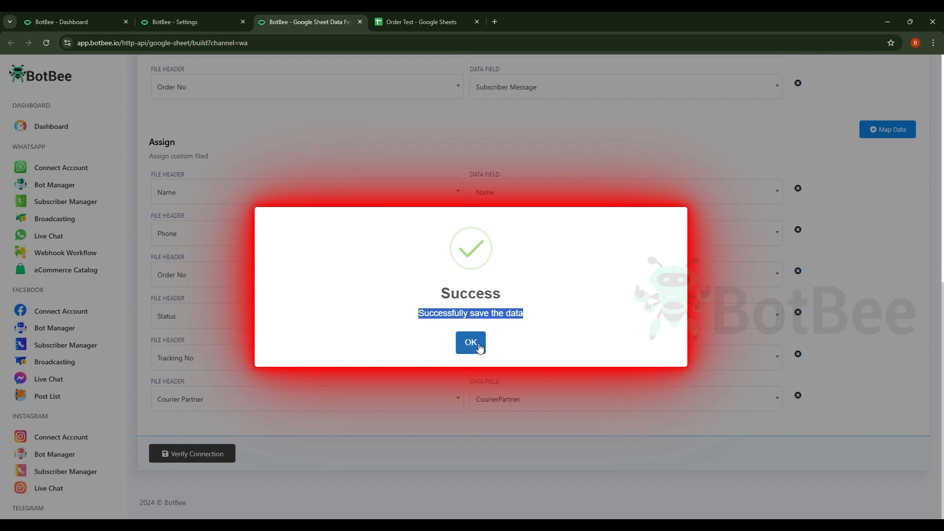
left_click(470, 342)
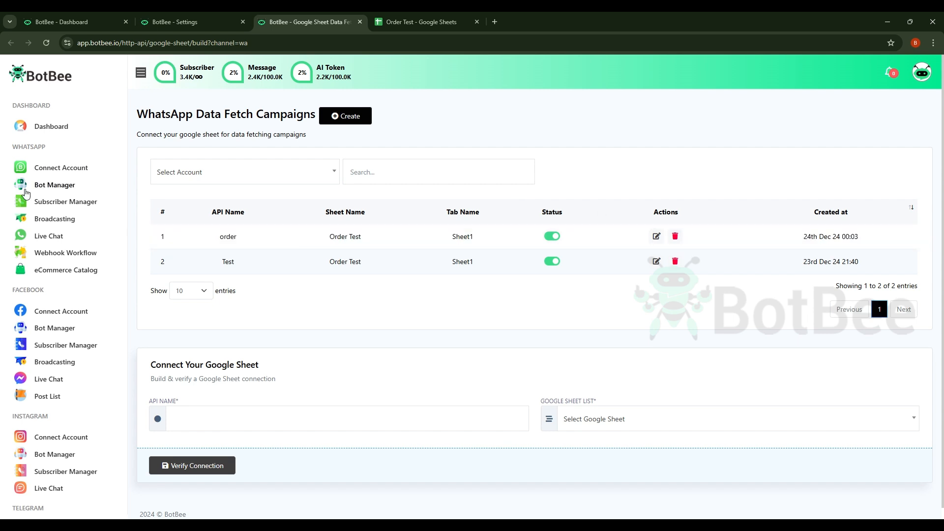
Step: In Bot Reply's flow builder, save a start trigger with keyword 'order' and title 'Order Tracking'
left_click(55, 185)
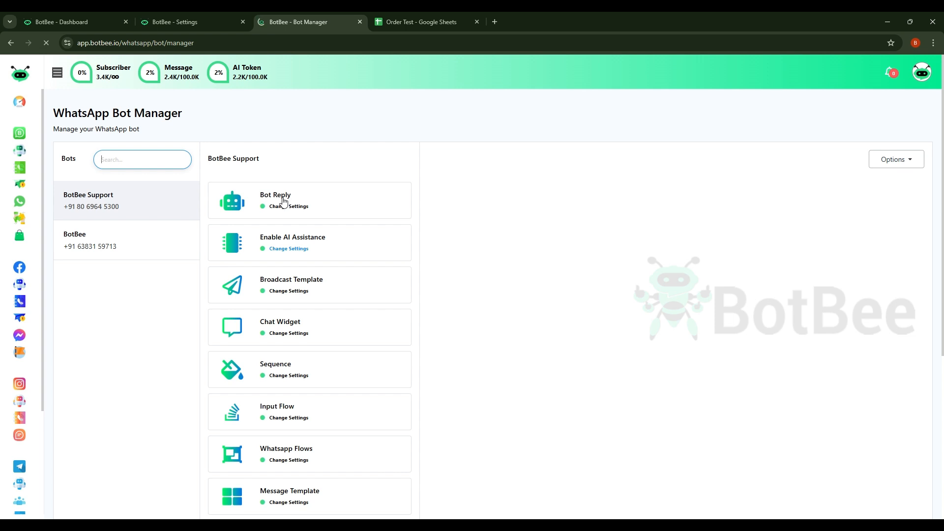
left_click(275, 199)
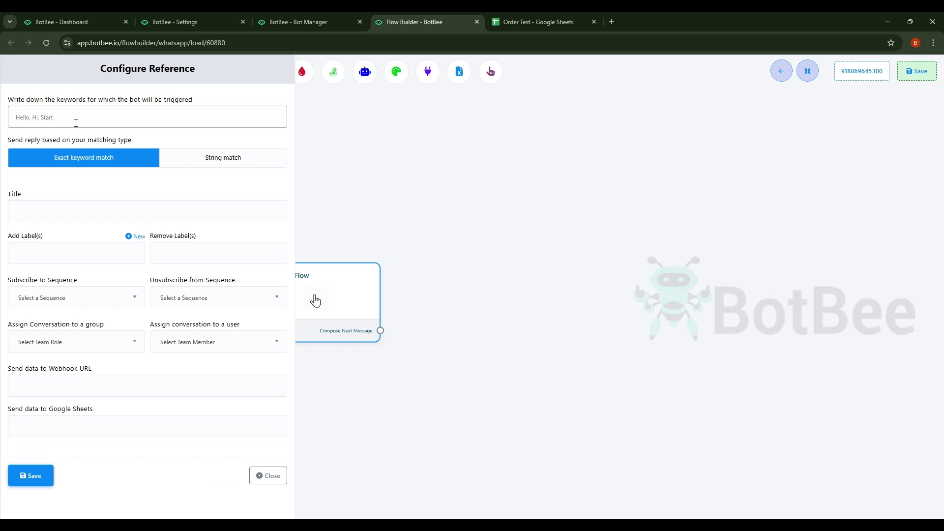
type("order")
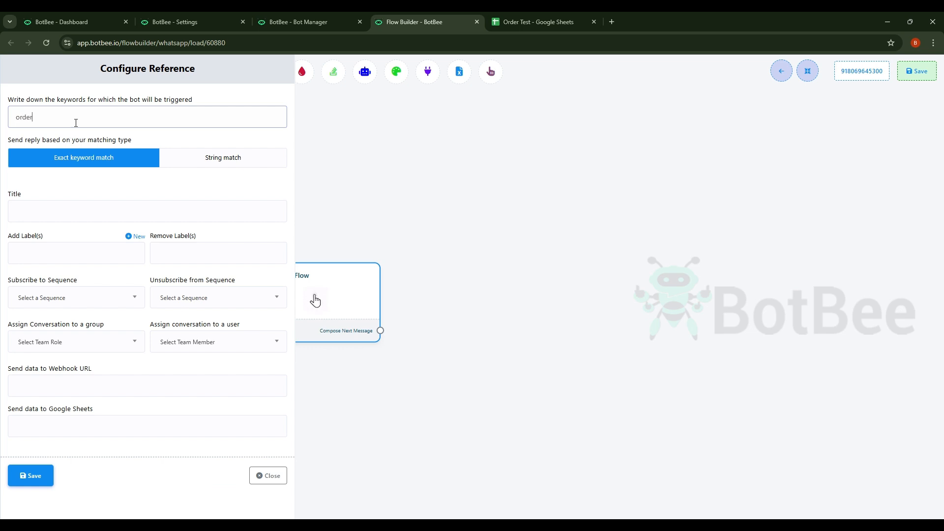
left_click(146, 210)
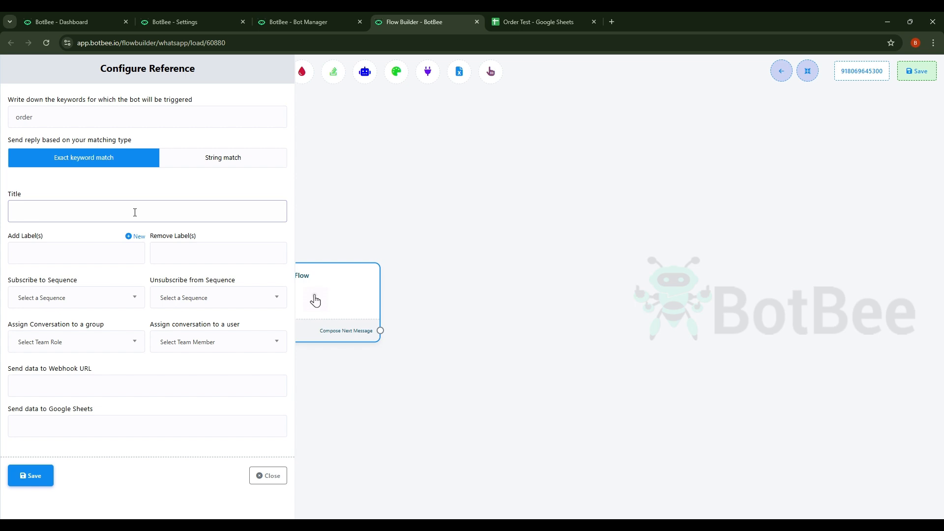
type("Order")
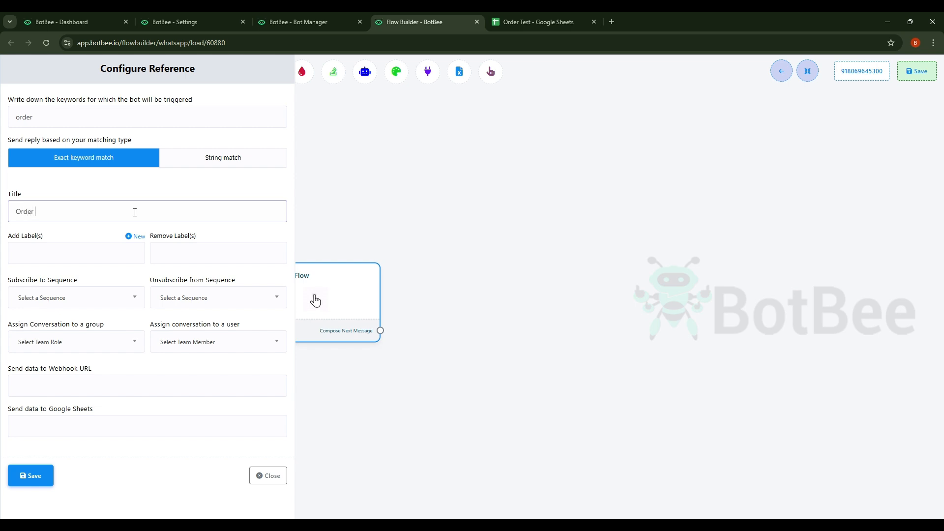
type("Tracking")
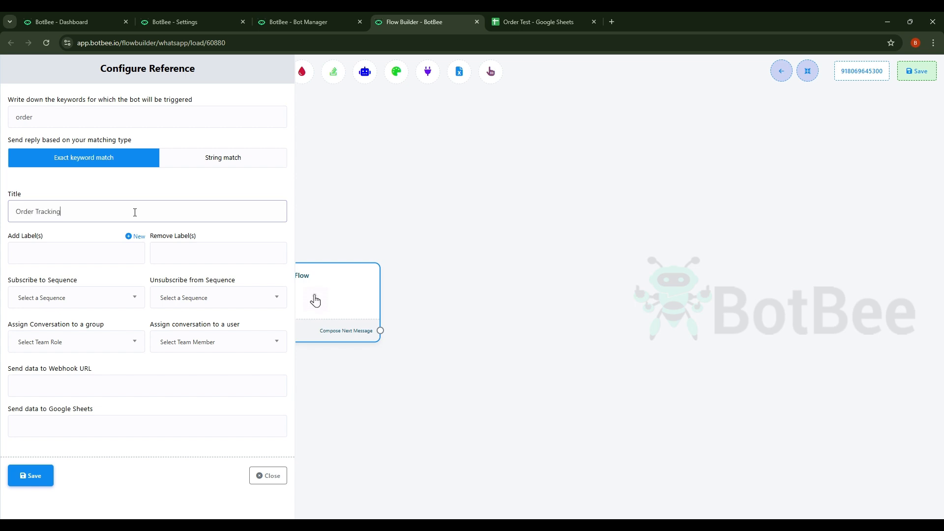
left_click(30, 476)
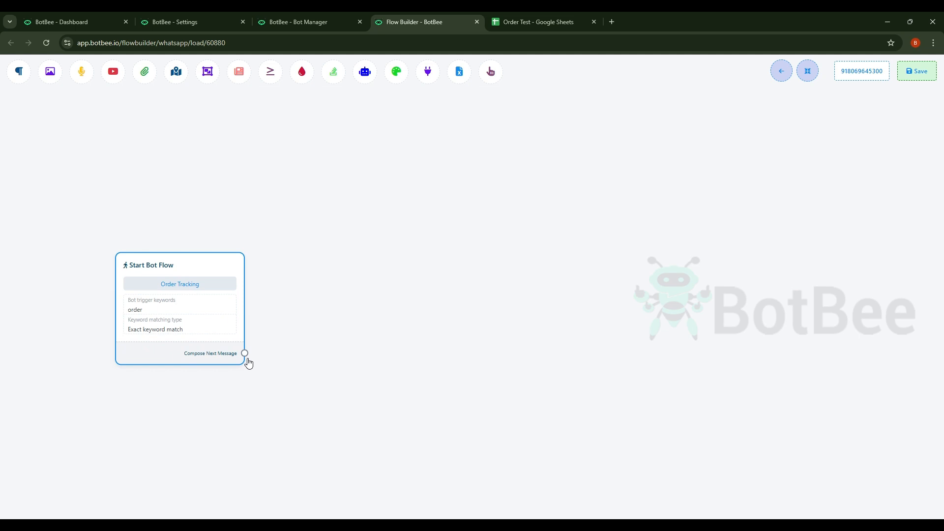
Step: Attach a User Input Flow named Order No after the start step, leading into a new question
left_click_drag(245, 353, 268, 372)
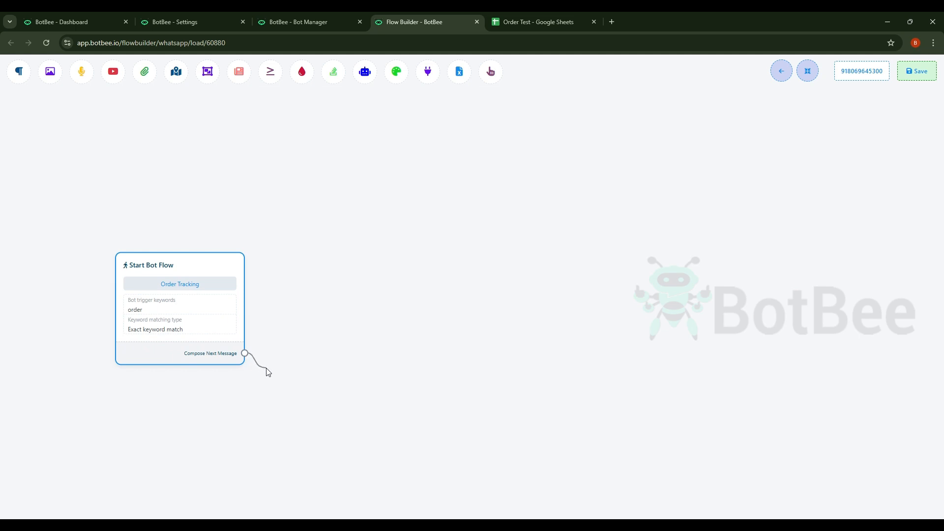
left_click_drag(245, 353, 342, 227)
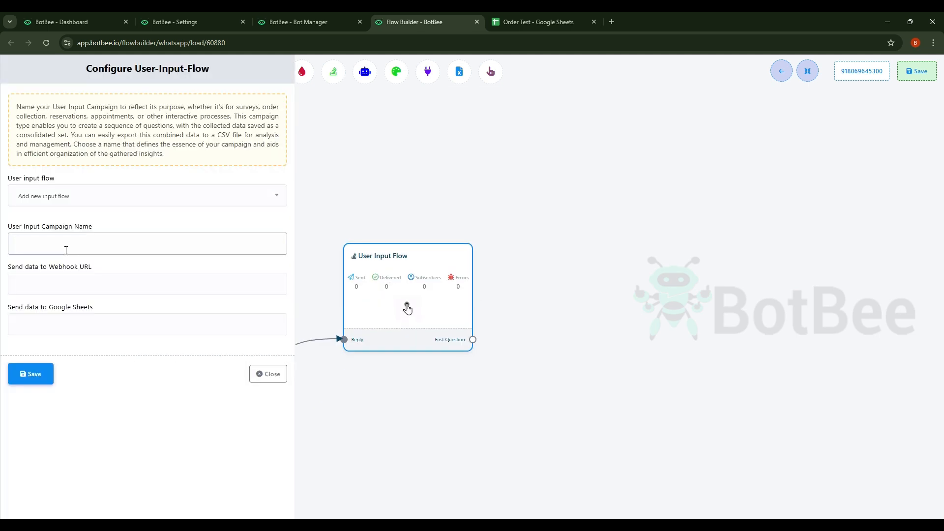
type("Order No")
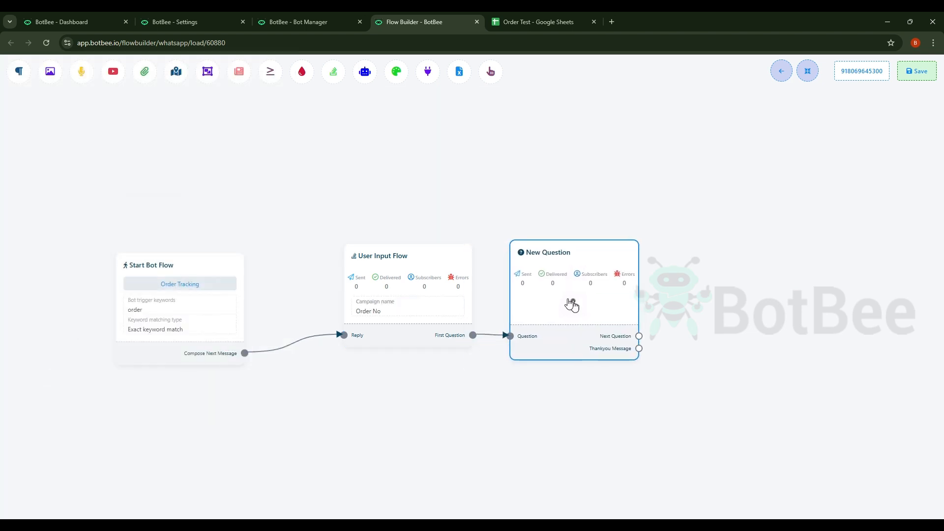
Step: Set the question to 'Share Order No:' with Text reply type and save it
left_click(572, 304)
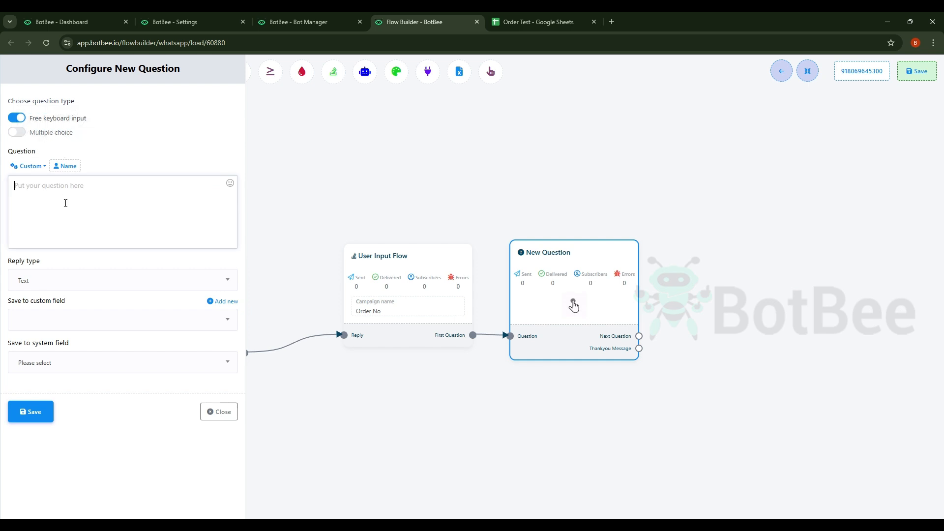
type("S")
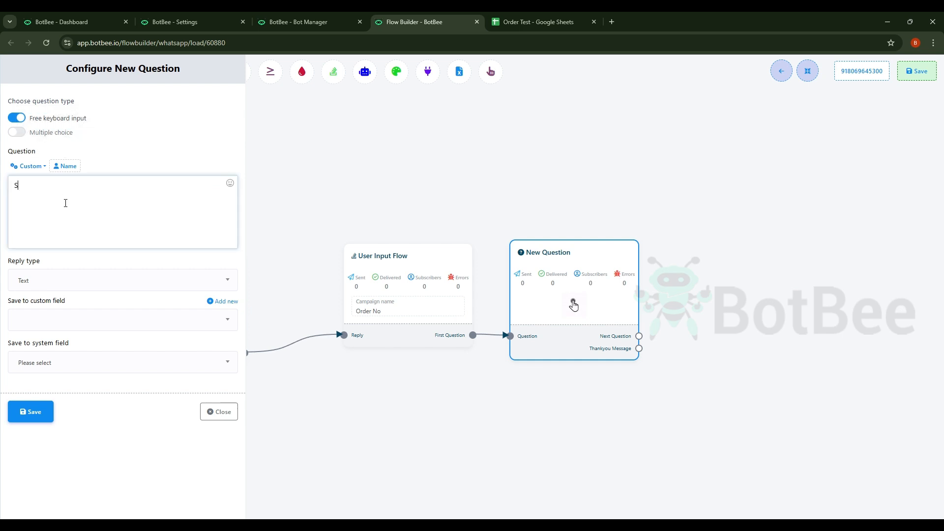
type("hare")
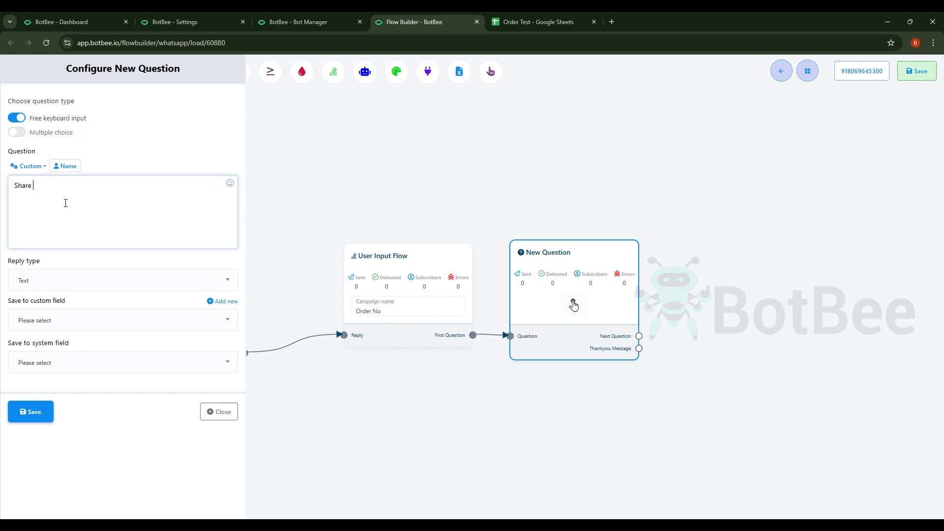
type("Order")
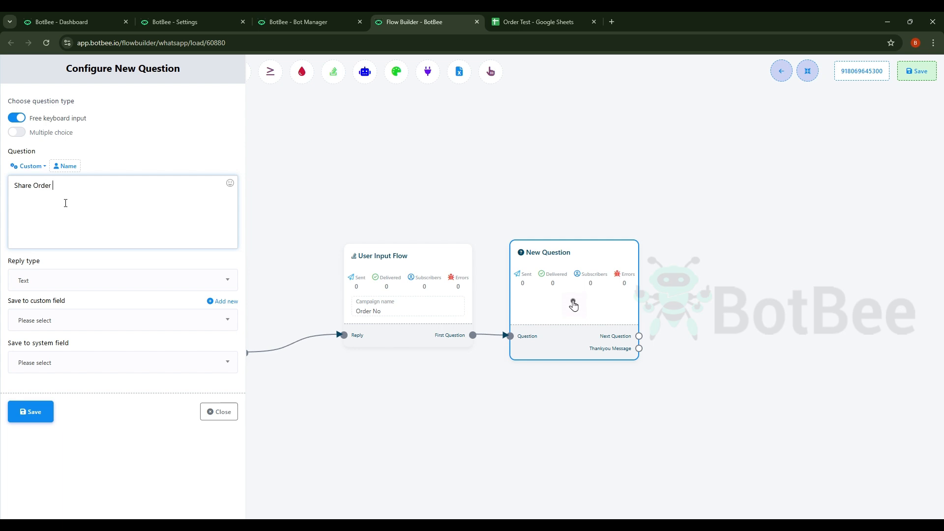
type("No")
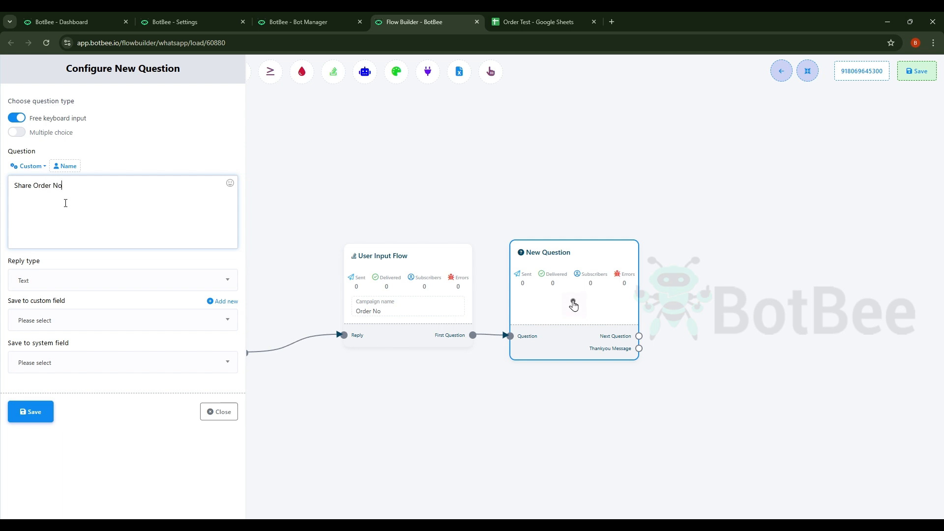
type(":")
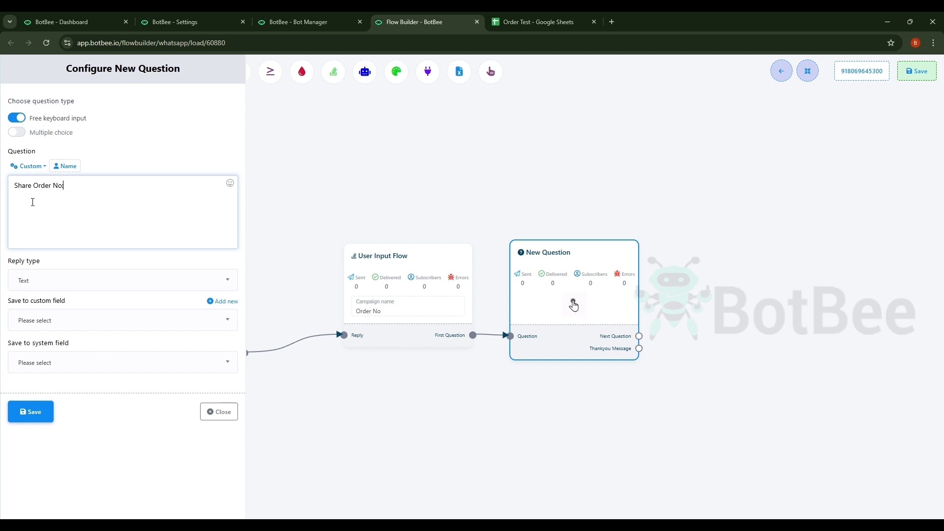
left_click(122, 280)
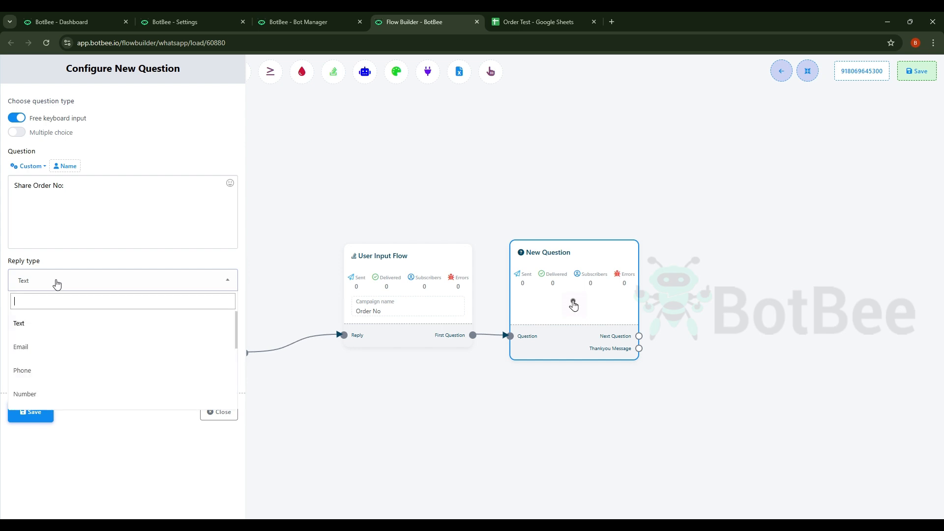
left_click(19, 323)
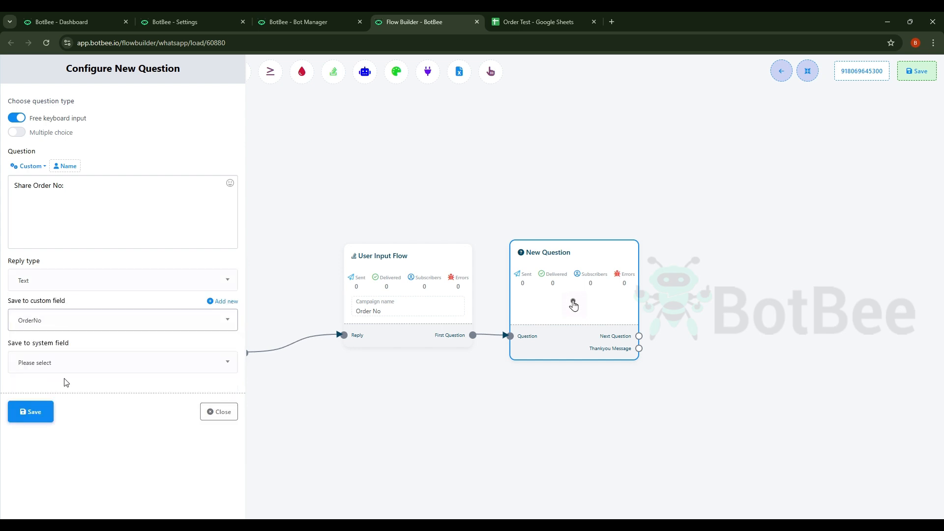
left_click(30, 411)
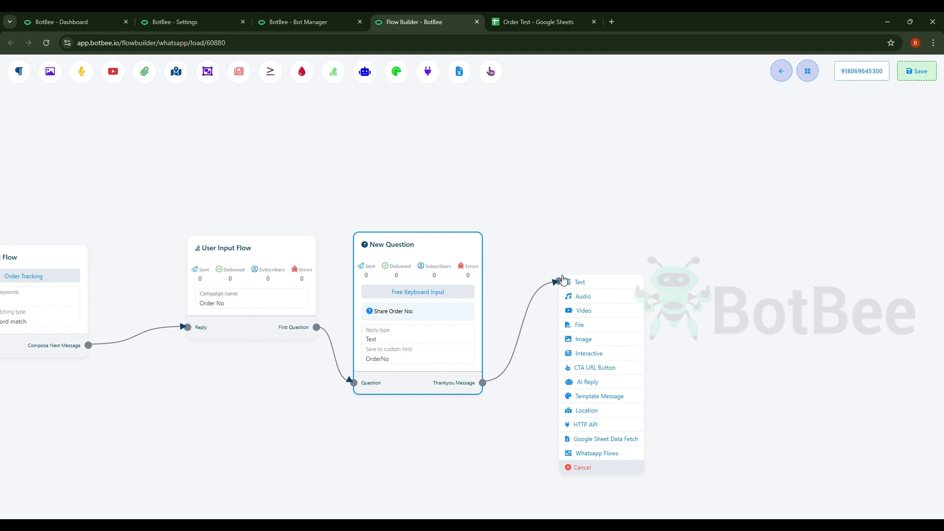
Step: Add a Google Sheet Data Fetch step using the Order campaign after the question
left_click(605, 439)
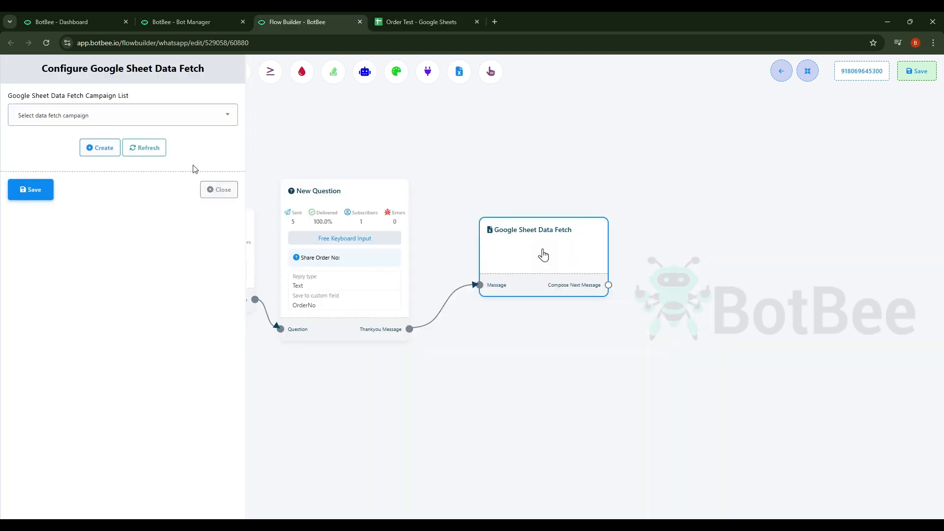
left_click(122, 116)
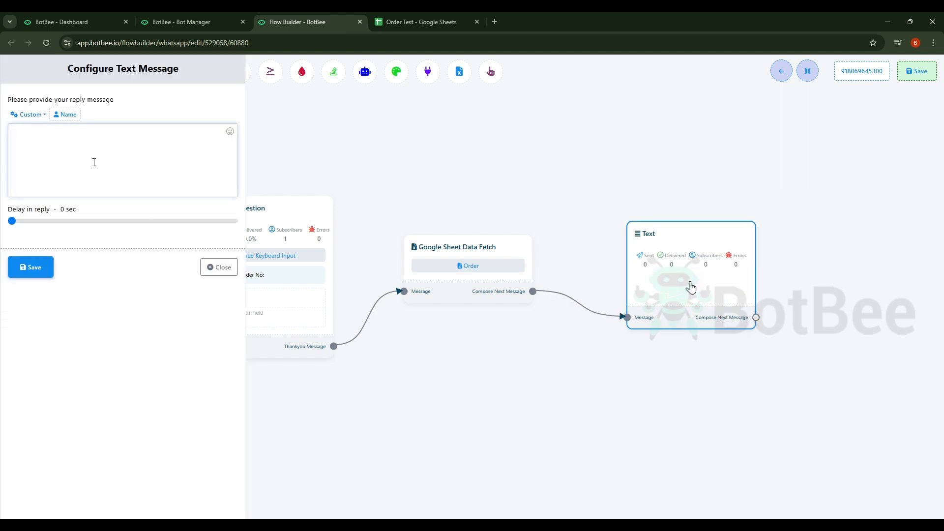
Step: Write the reply greeting #Name# and listing #OrderNo#, #Status#, #TrackingNo# and Courier Partner
type("Hi")
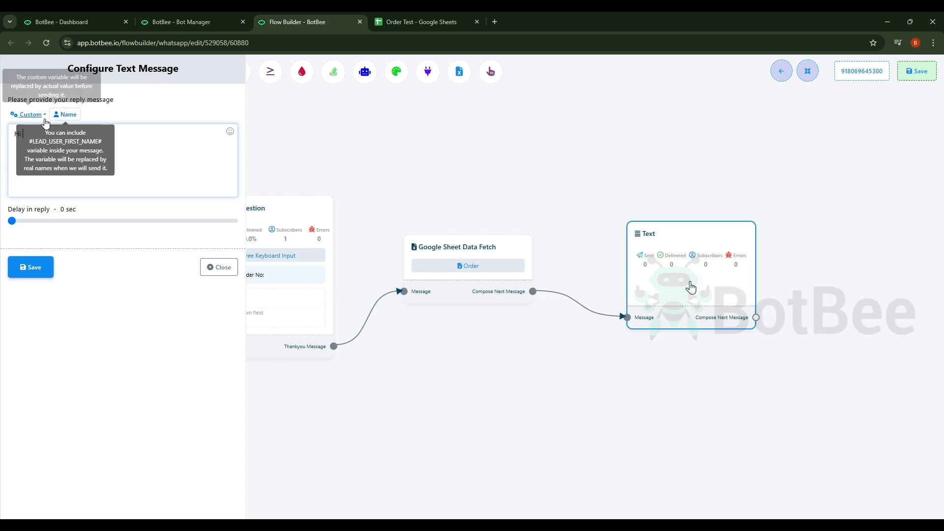
left_click(68, 114)
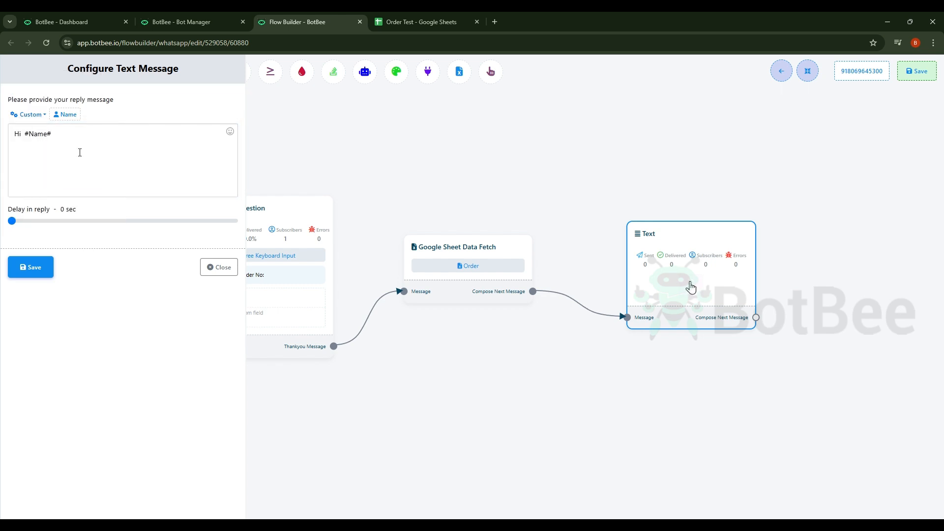
type("Order No: #OrderNo#")
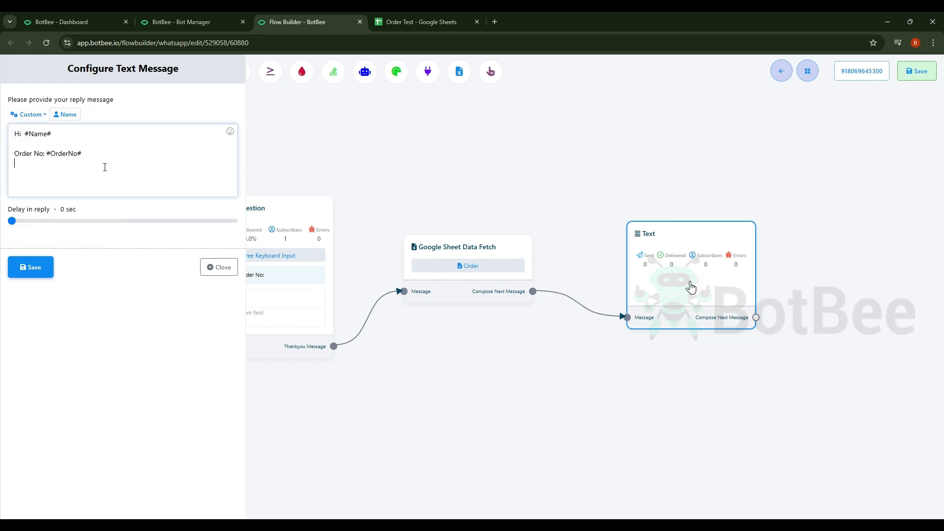
left_click(30, 114)
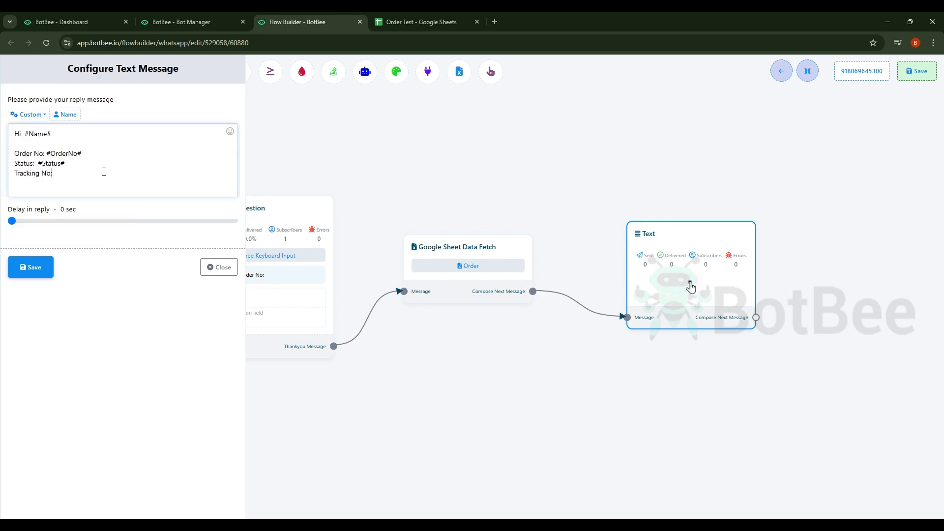
type("#TrackingNo#")
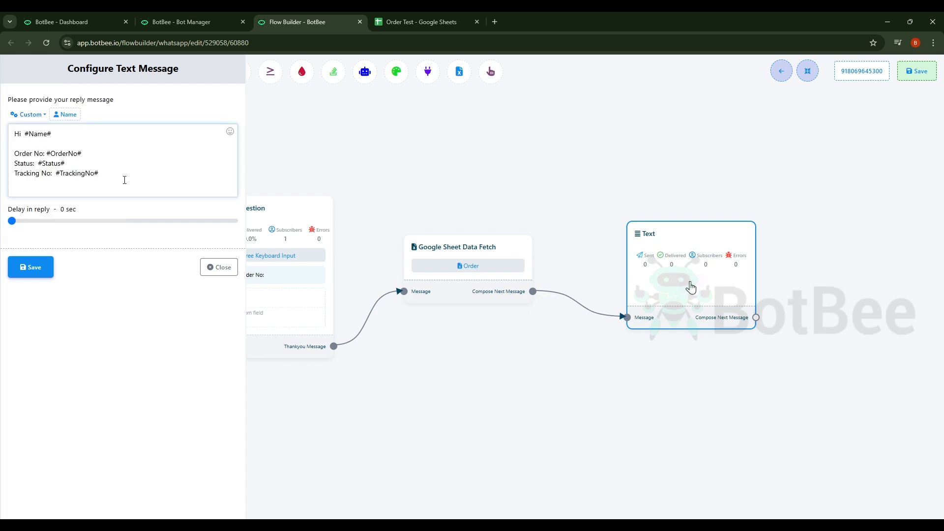
type("Courier Partner:")
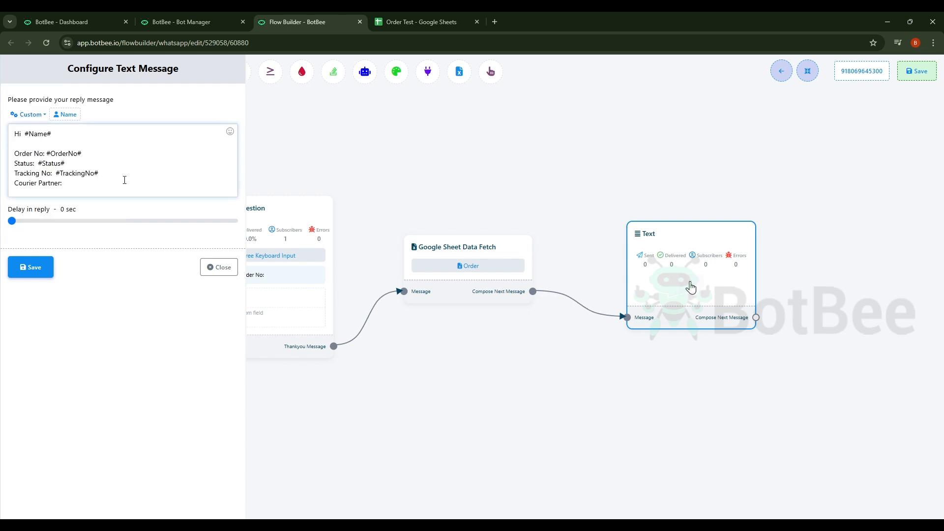
Step: Save the reply message and then save the whole bot flow
left_click(31, 267)
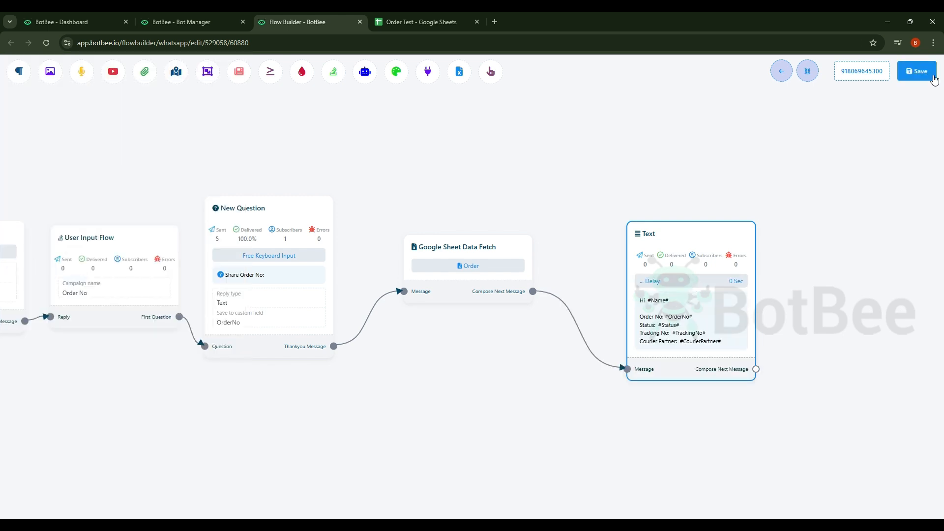
left_click(917, 71)
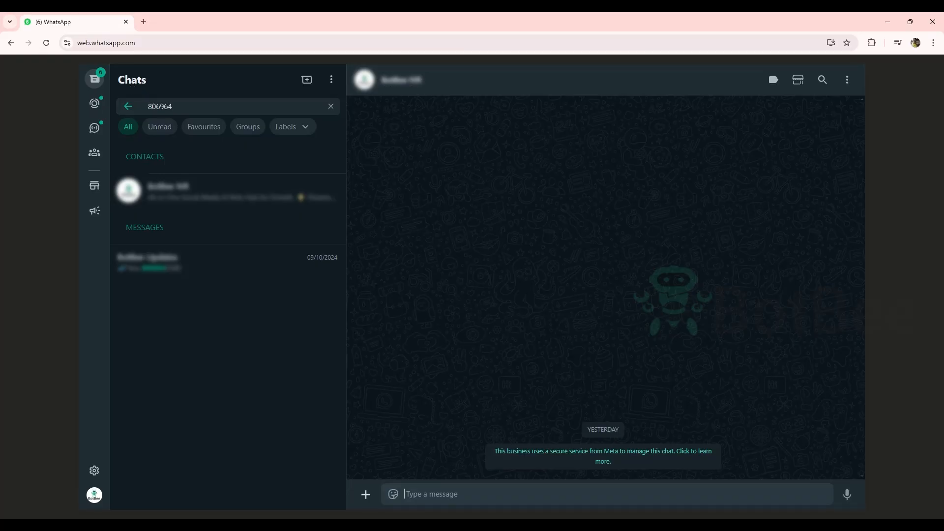
Step: Send 'order' to the bot, reply with order numbers BE560 and BE589, and check the returned details
type("ord")
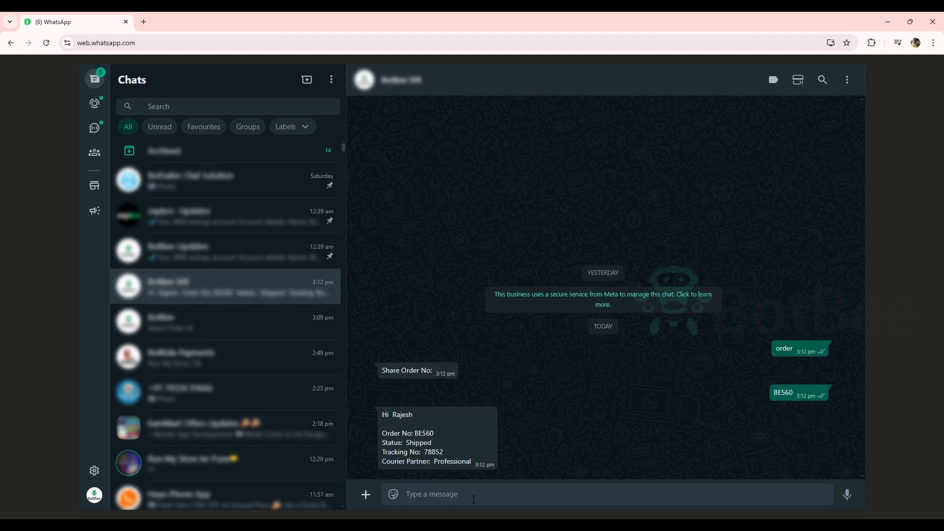
type("orde")
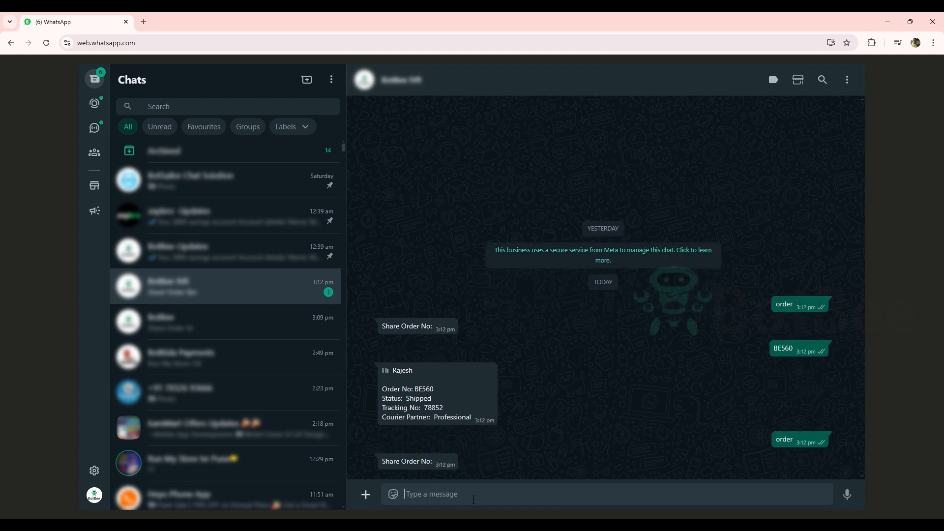
type("BE")
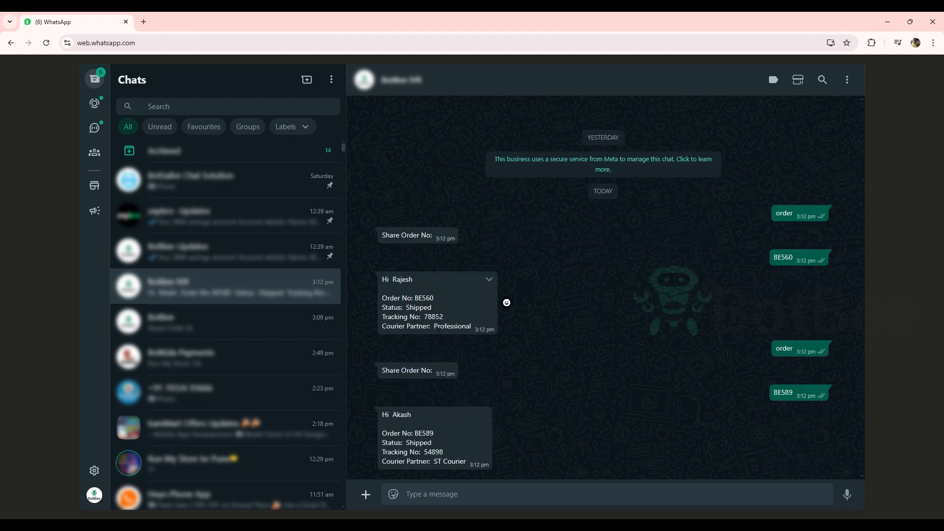
double_click(450, 461)
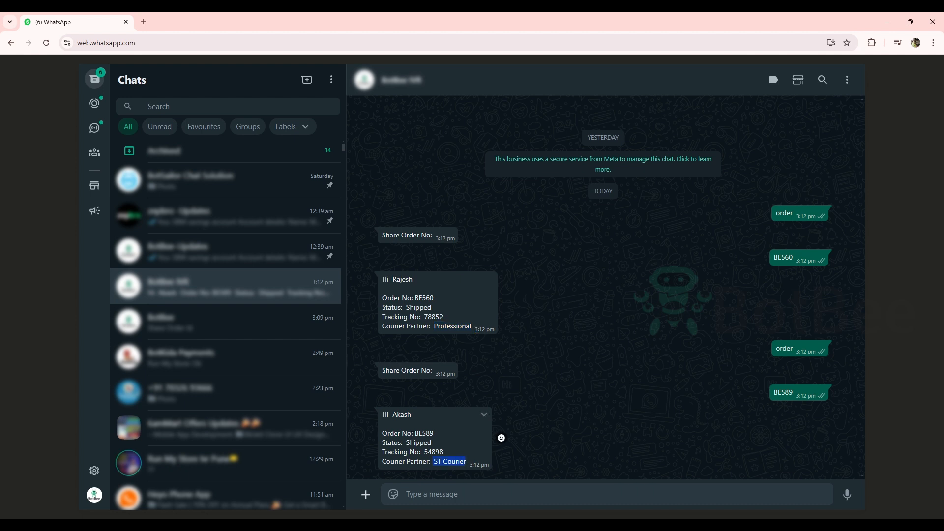